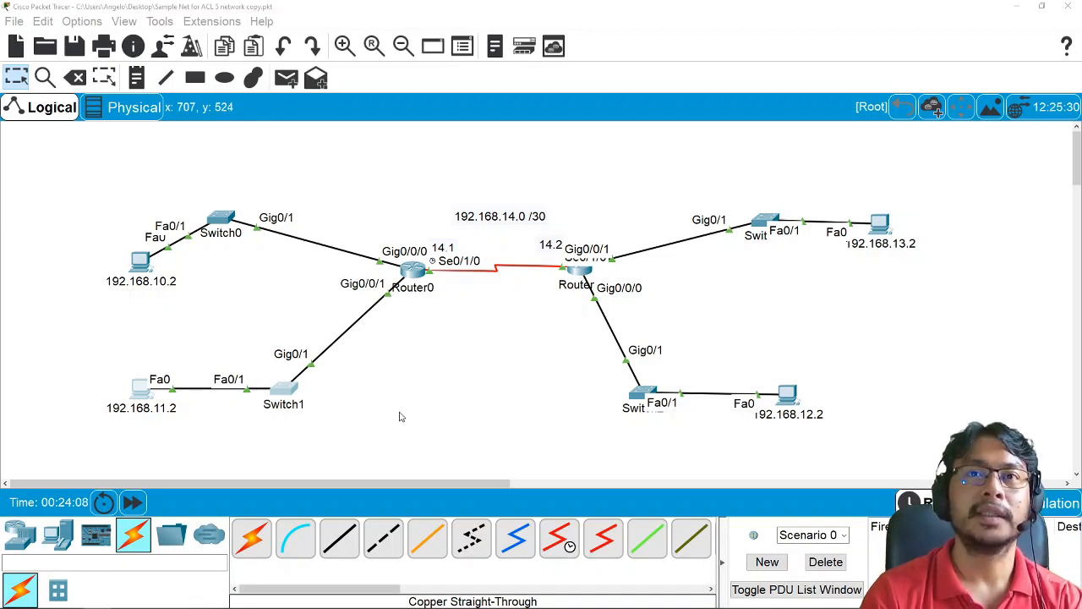
mouse_move(426, 420)
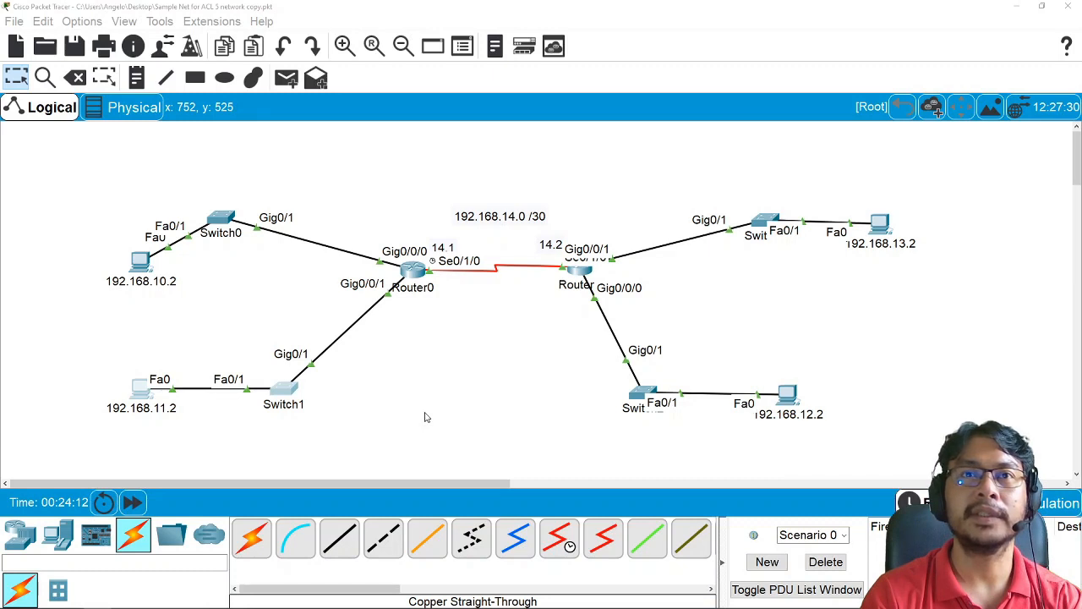
mouse_move(426, 416)
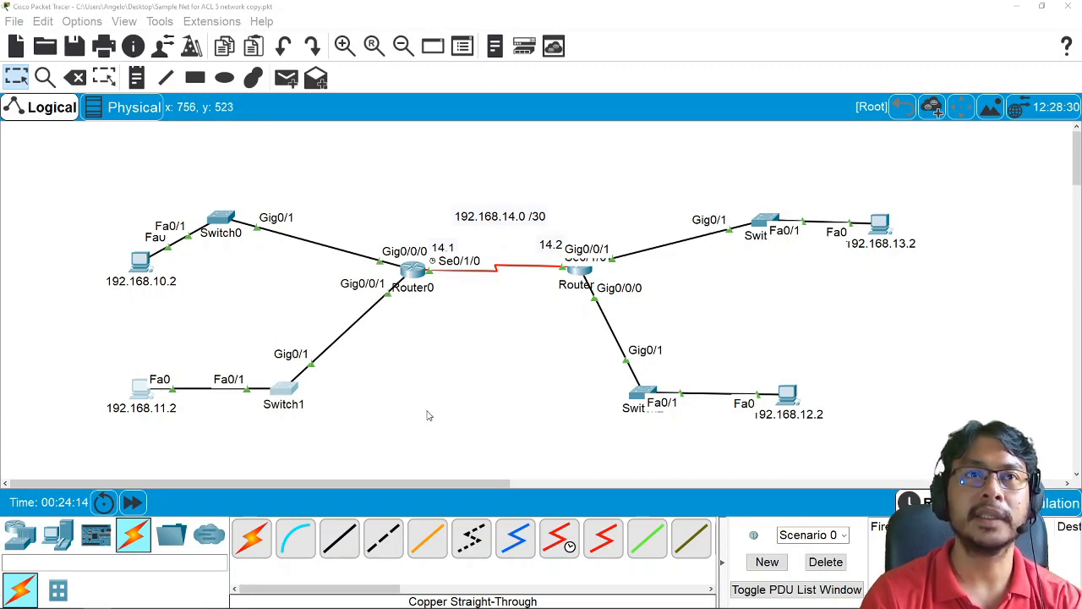
mouse_move(126, 150)
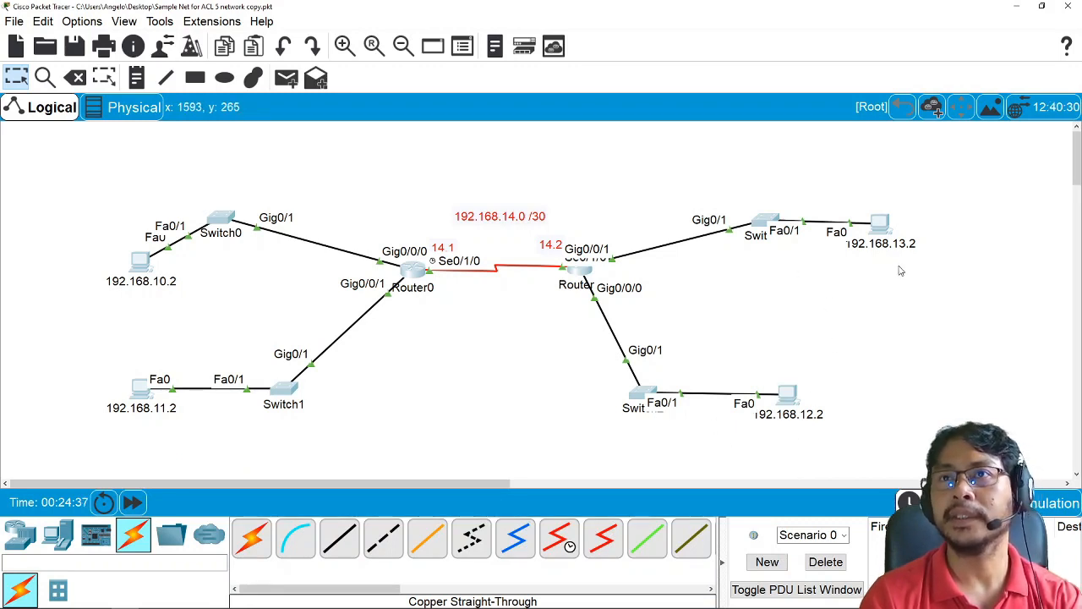
mouse_move(832, 264)
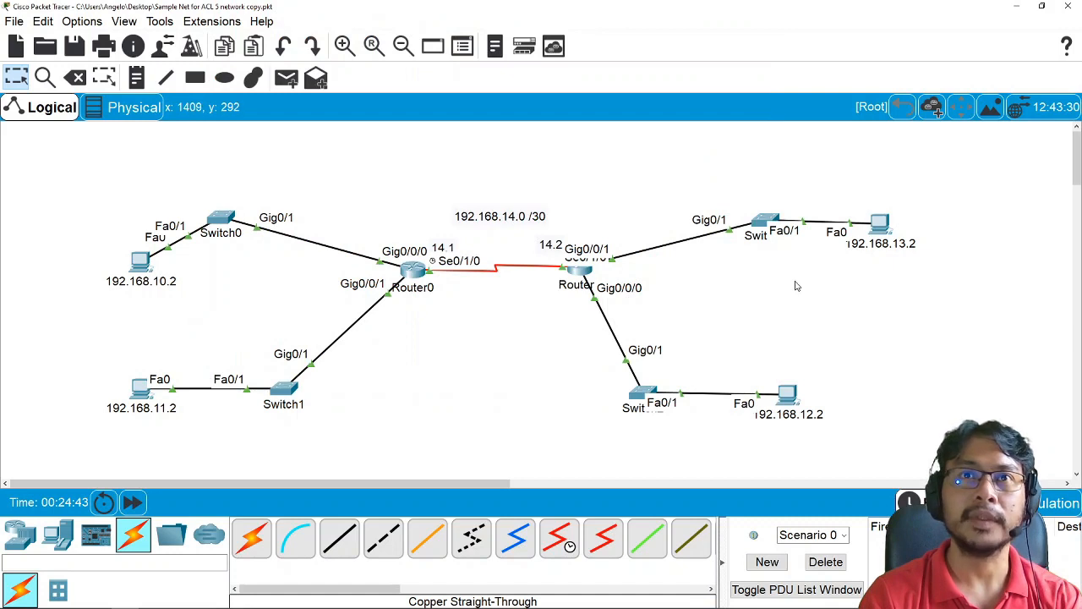
mouse_move(421, 174)
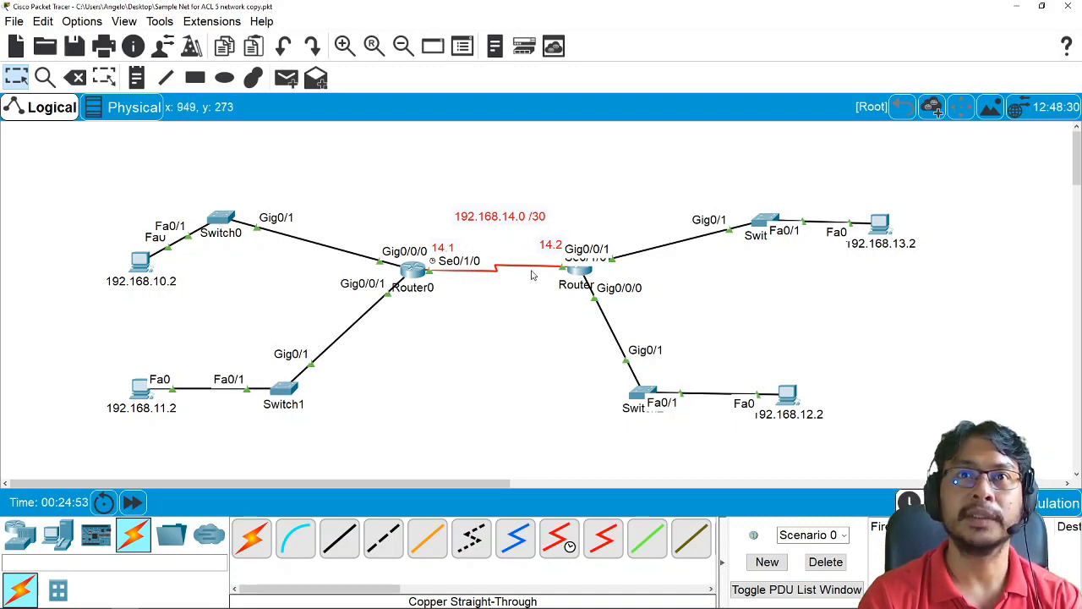
mouse_move(528, 271)
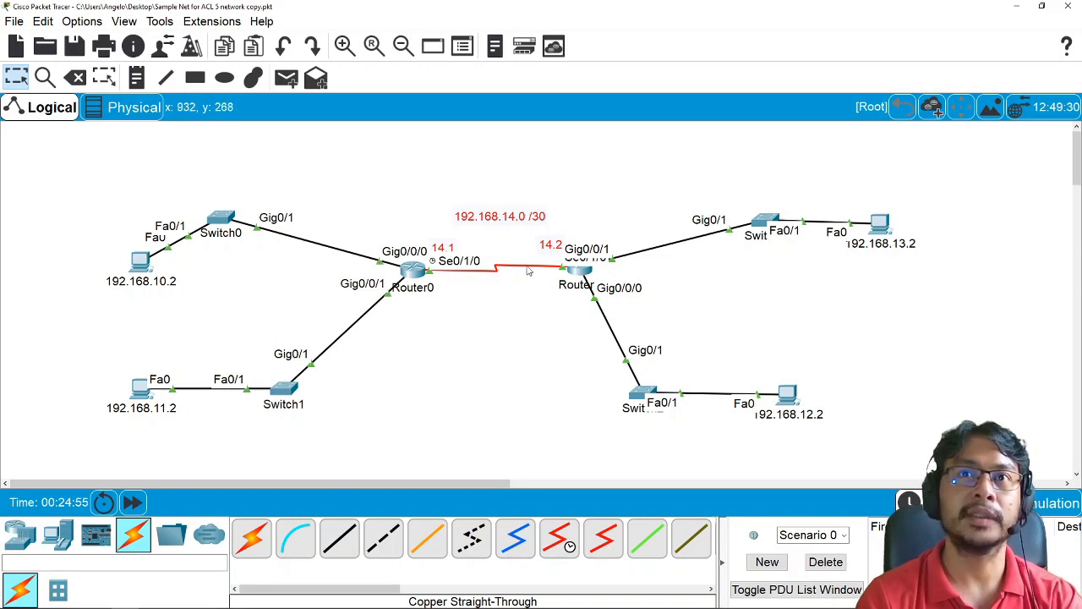
mouse_move(477, 321)
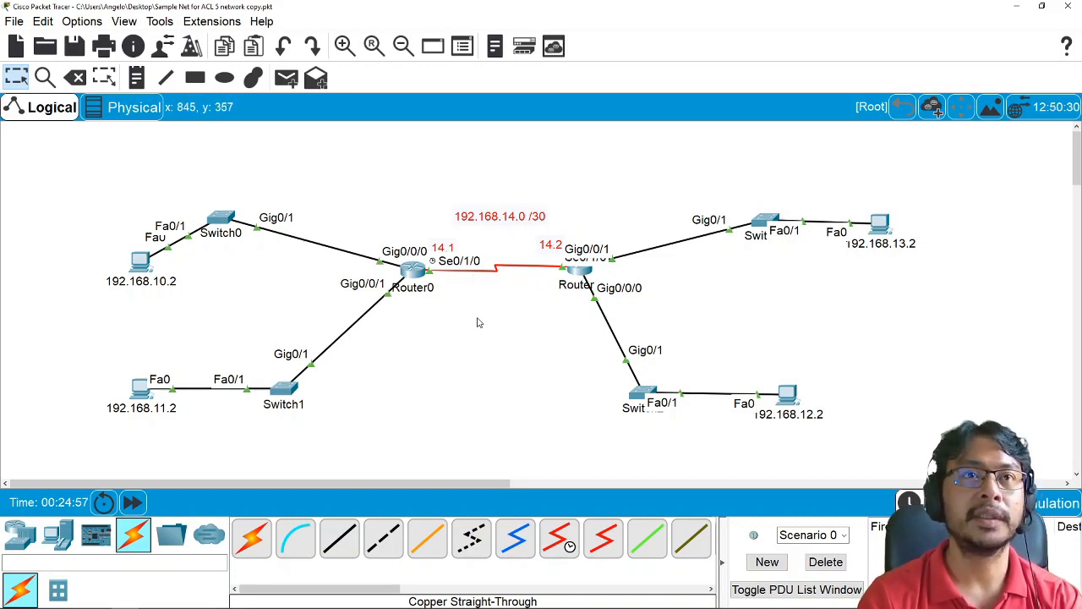
mouse_move(808, 328)
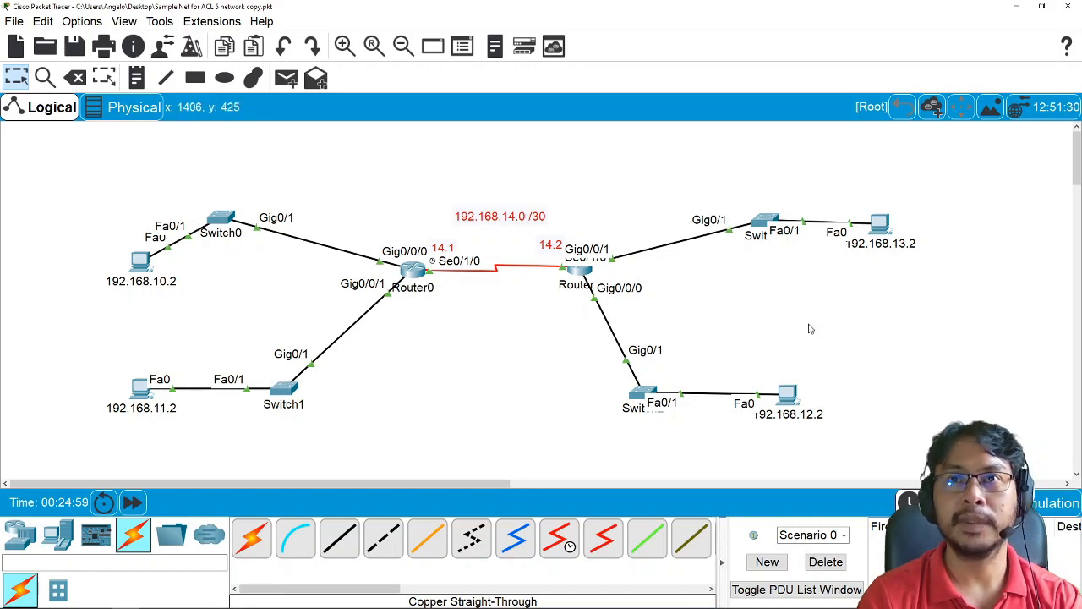
mouse_move(857, 369)
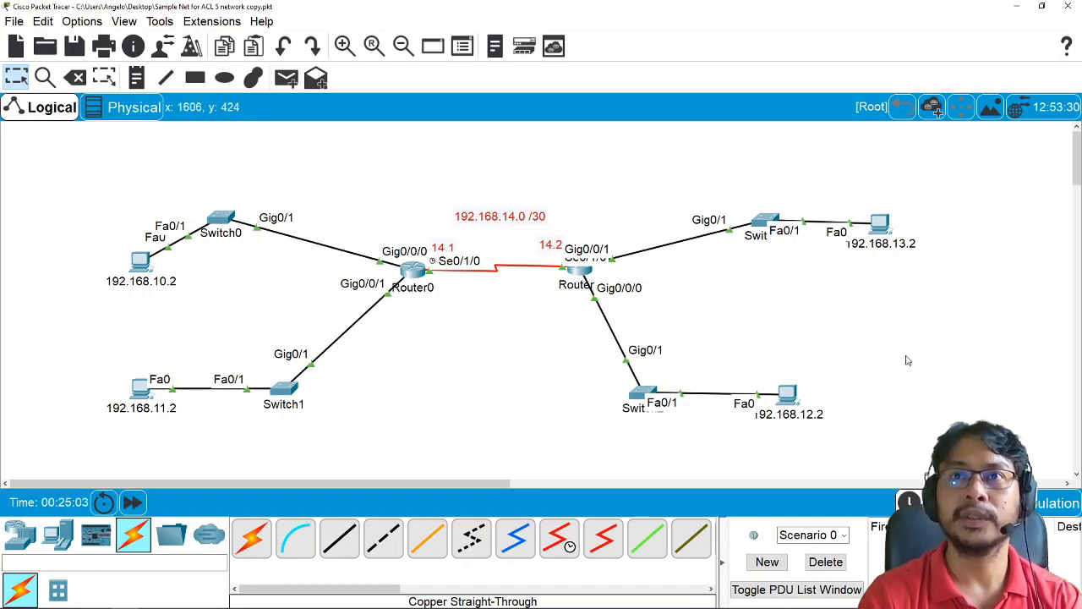
mouse_move(888, 353)
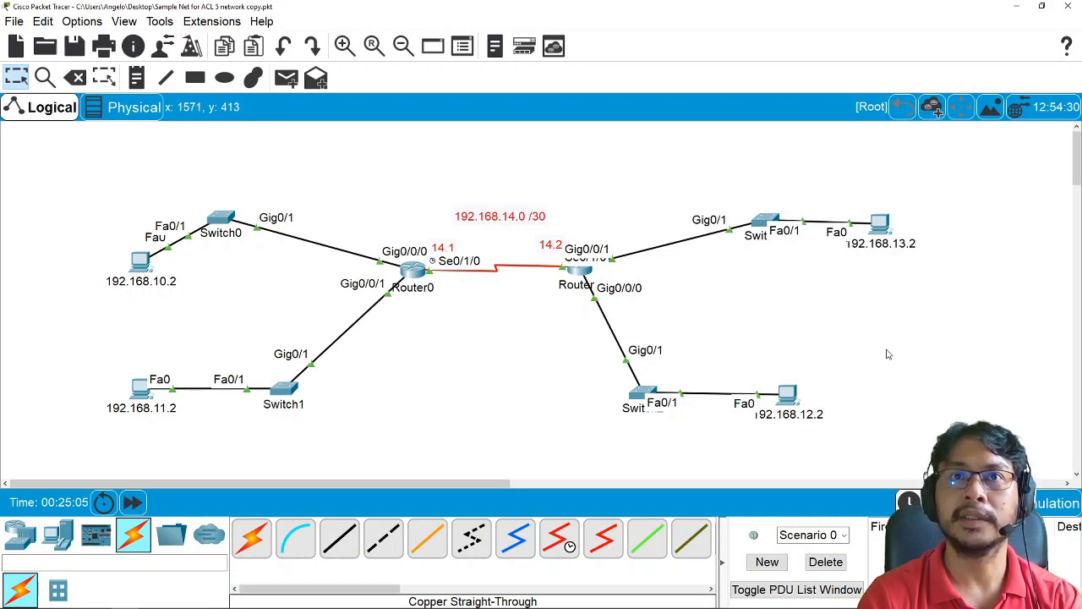
mouse_move(893, 376)
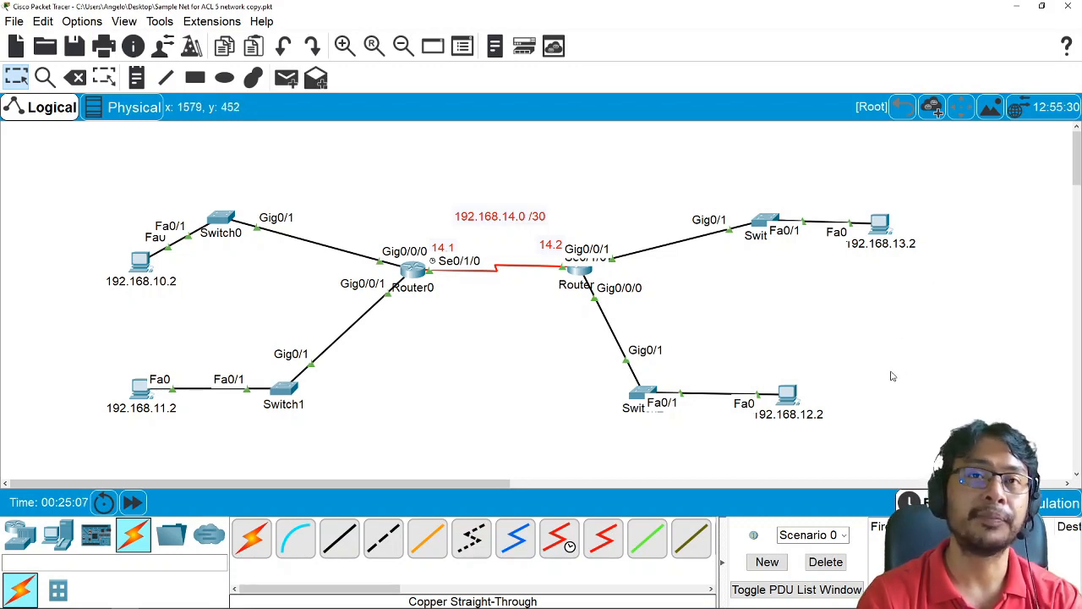
mouse_move(886, 387)
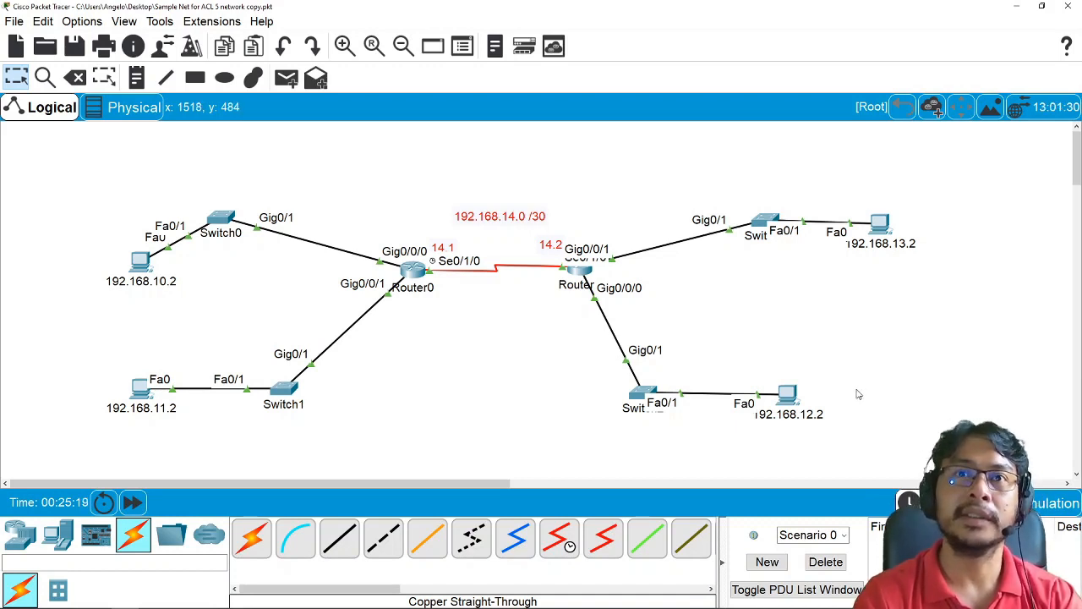
mouse_move(888, 406)
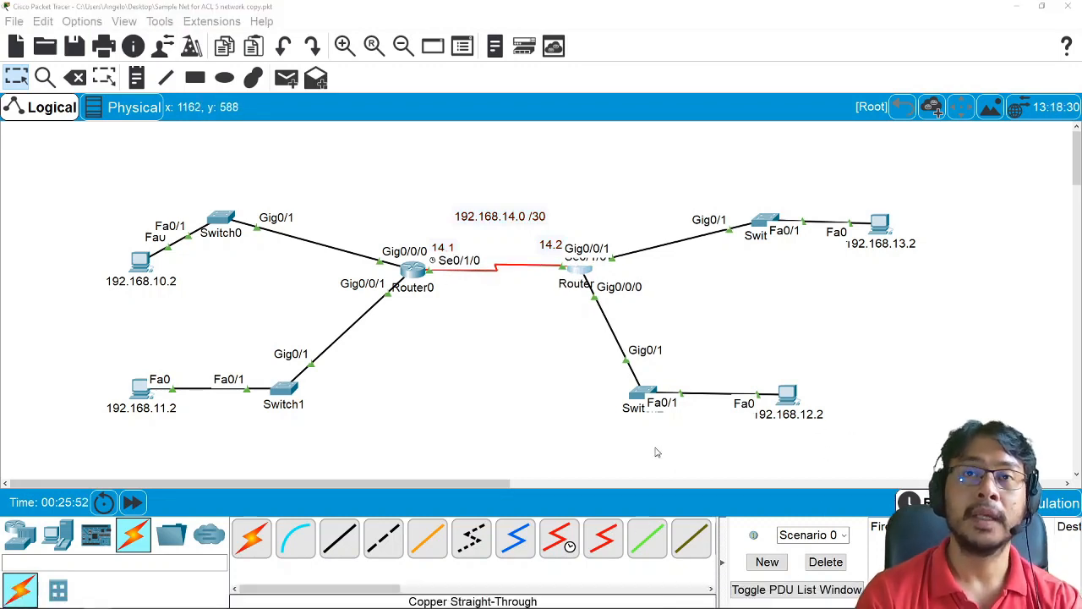
mouse_move(819, 467)
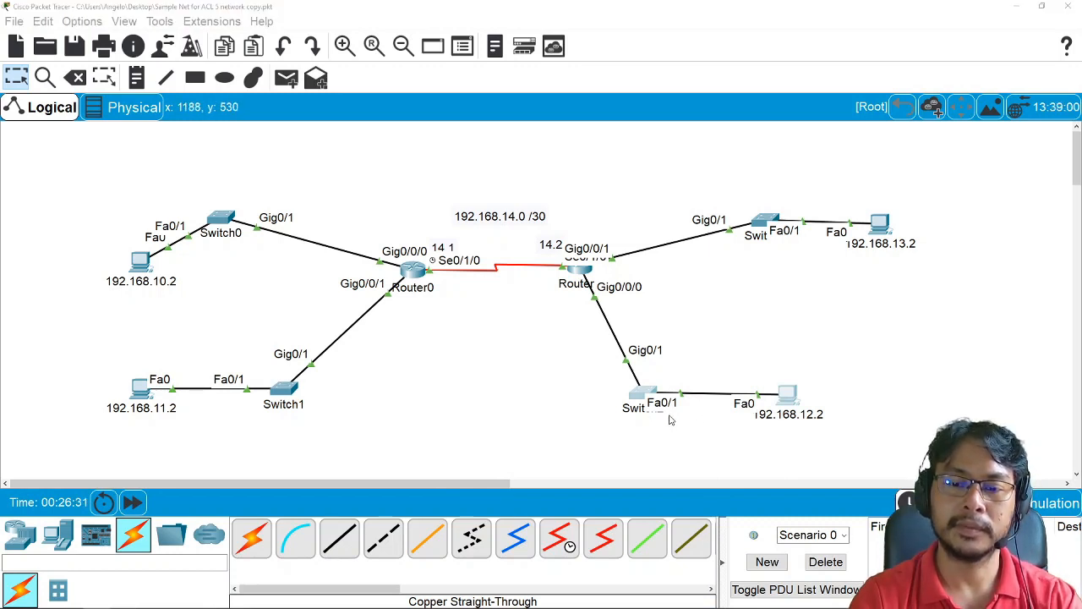
mouse_move(518, 383)
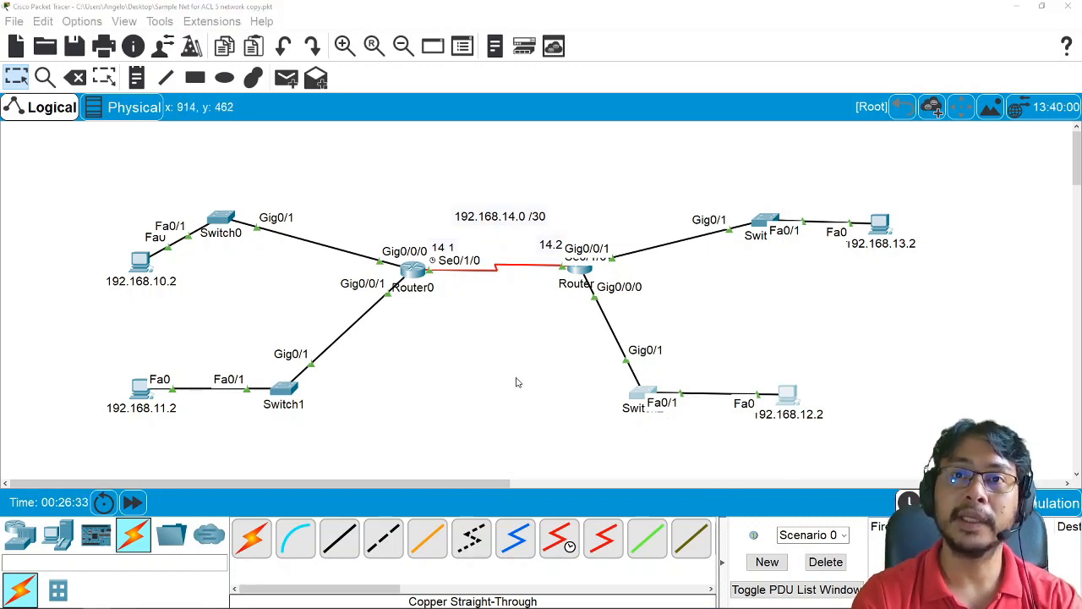
mouse_move(464, 329)
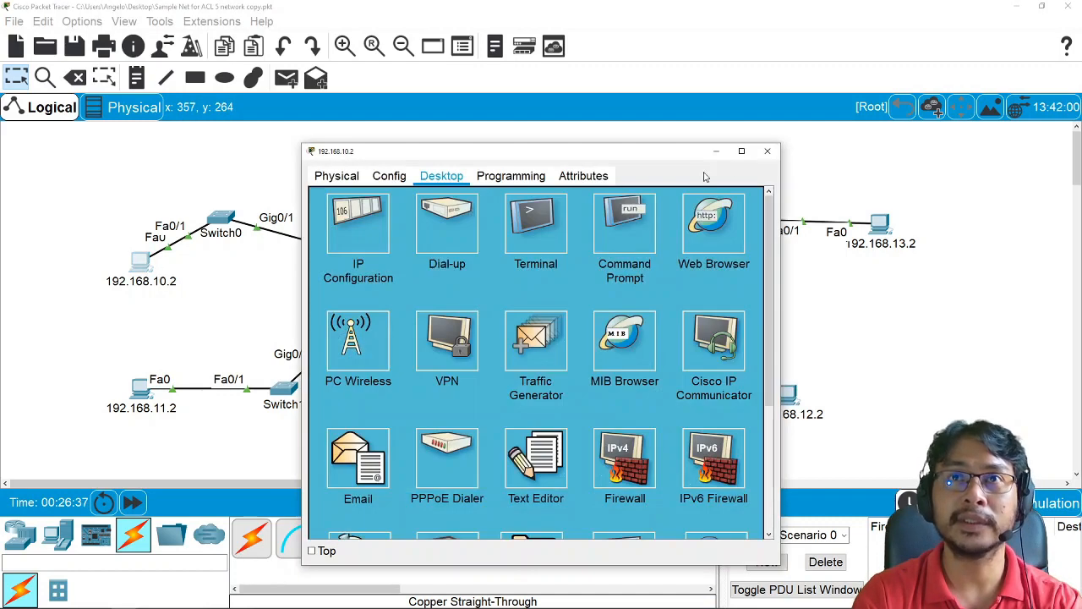
Close the PC desktop window and bring up Router1's command line window.
click(768, 151)
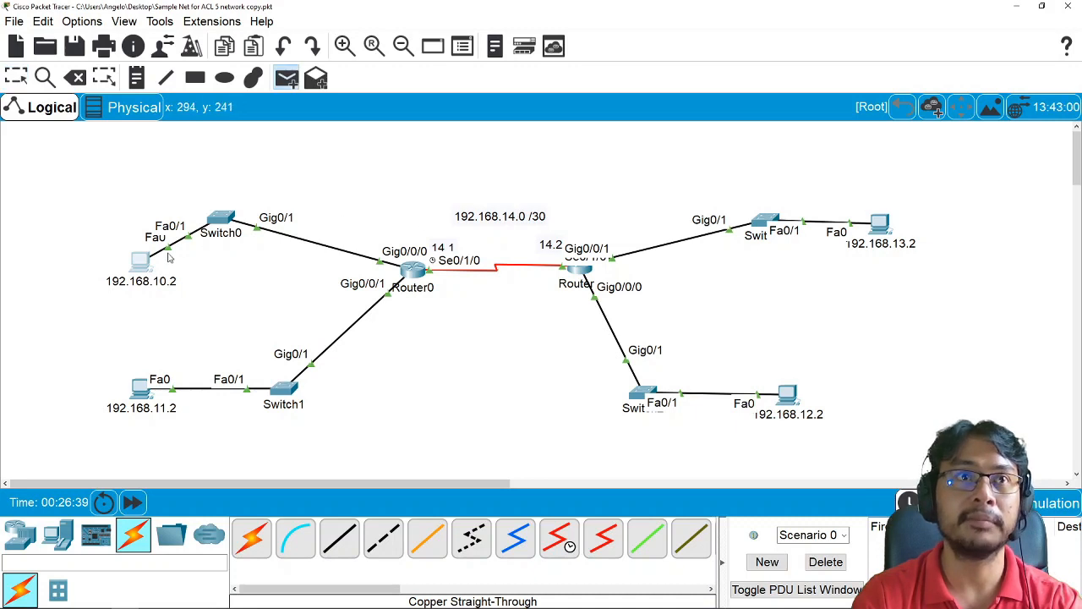
mouse_move(837, 276)
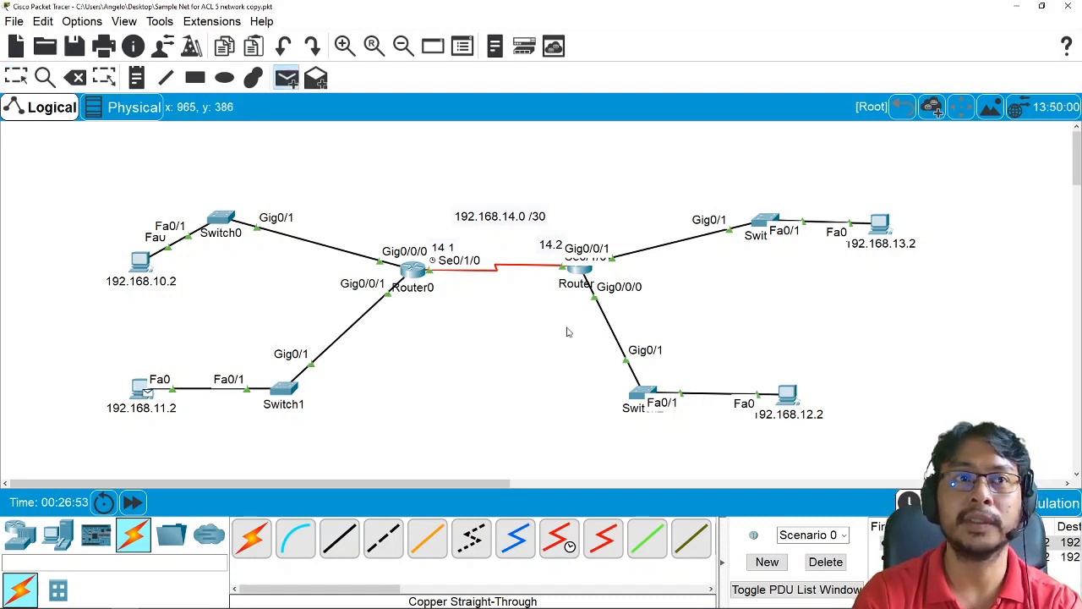
mouse_move(190, 375)
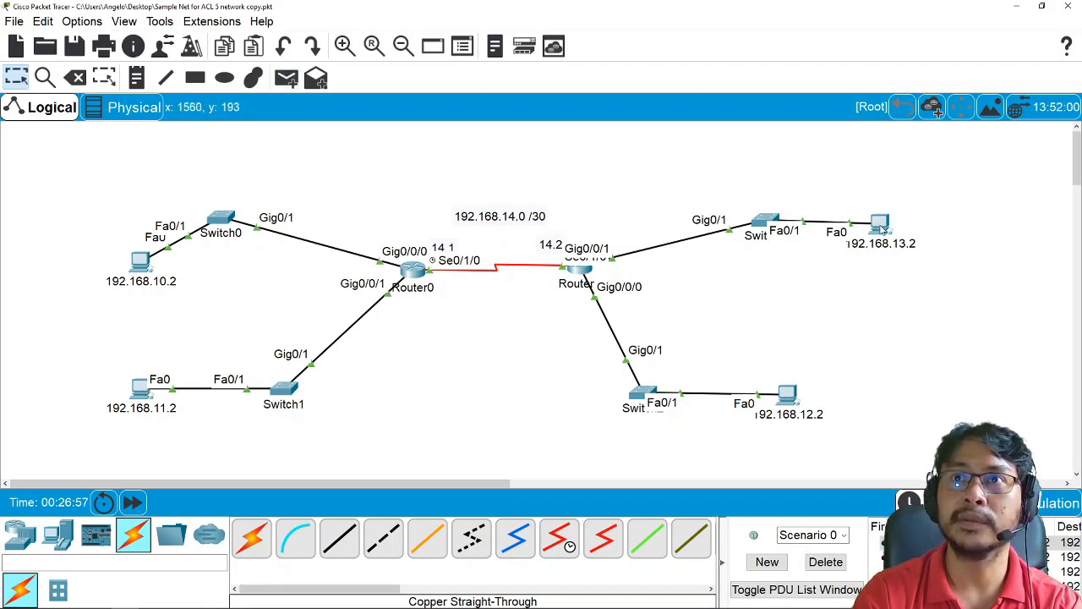
mouse_move(462, 358)
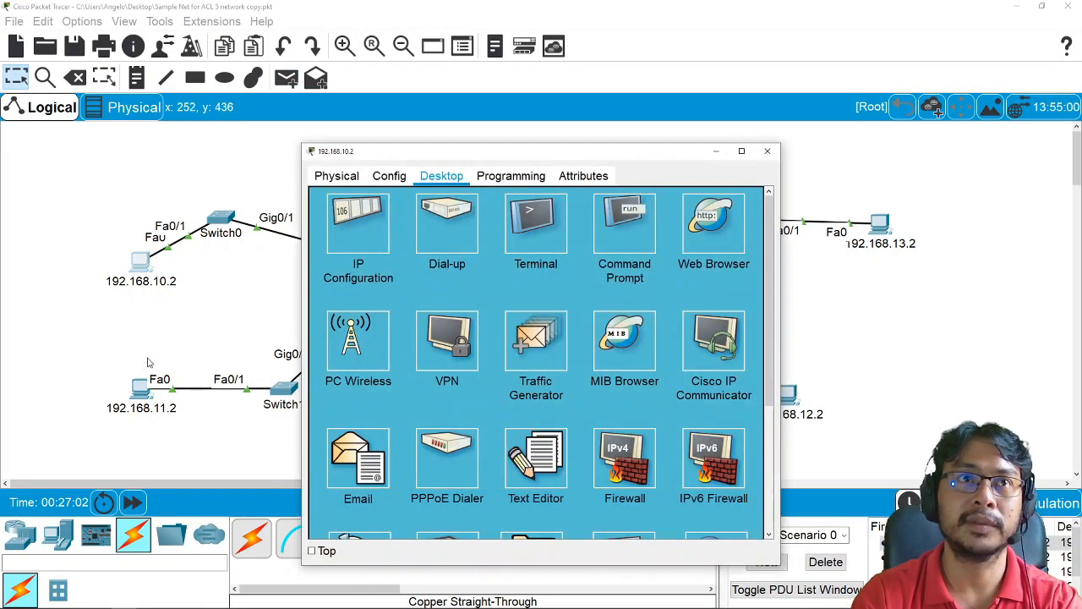
click(768, 150)
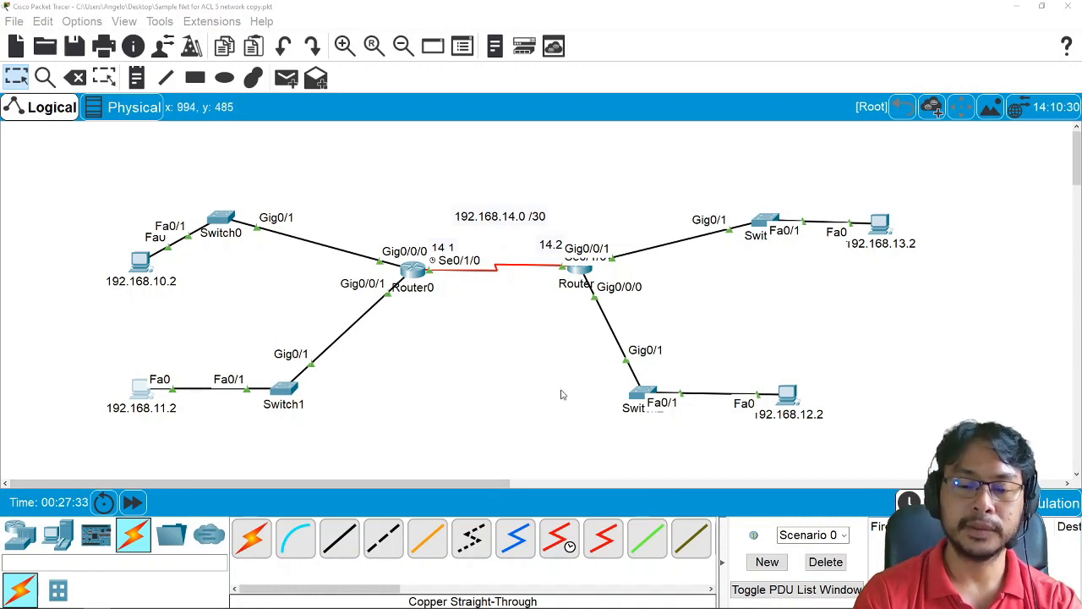
mouse_move(533, 386)
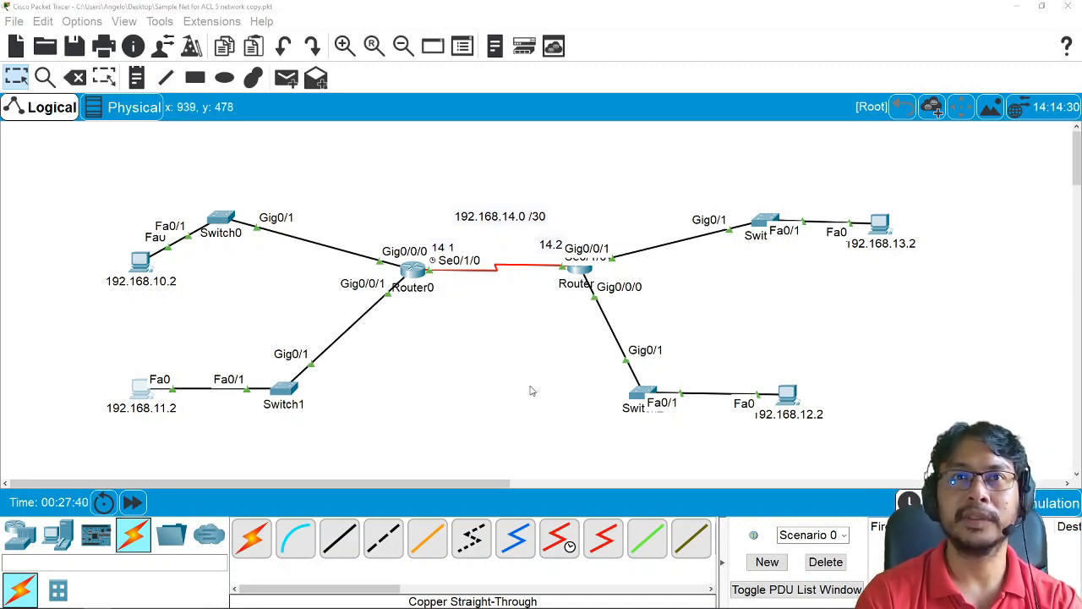
mouse_move(274, 426)
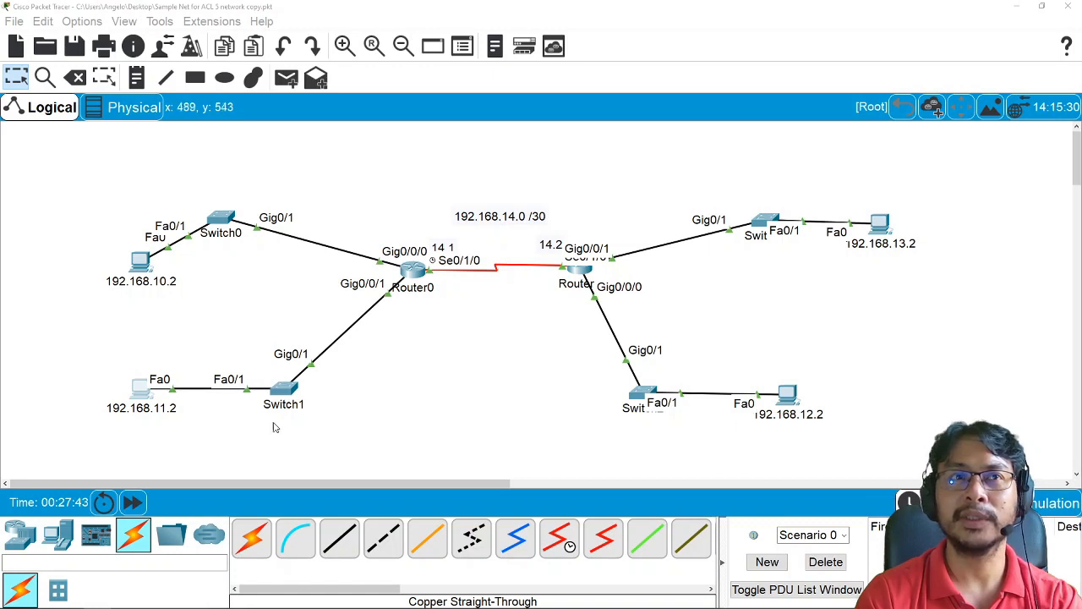
mouse_move(166, 443)
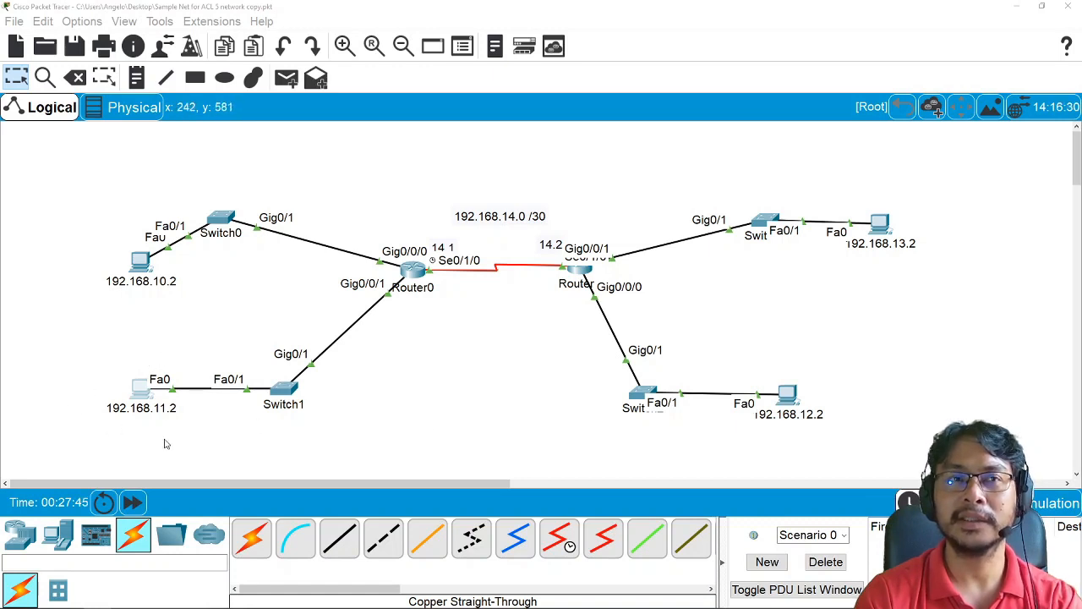
mouse_move(537, 277)
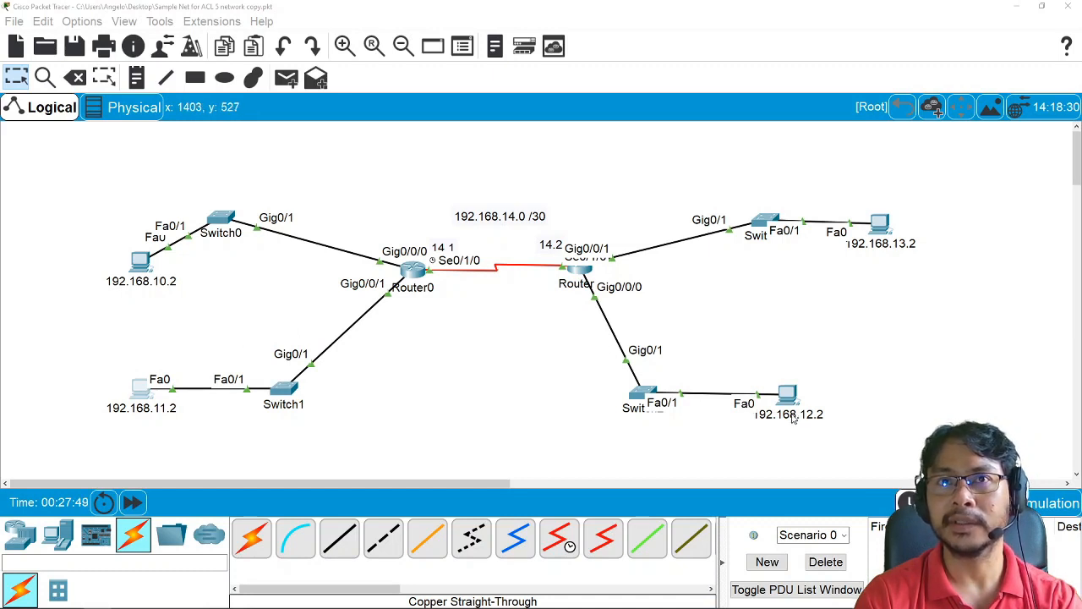
mouse_move(109, 377)
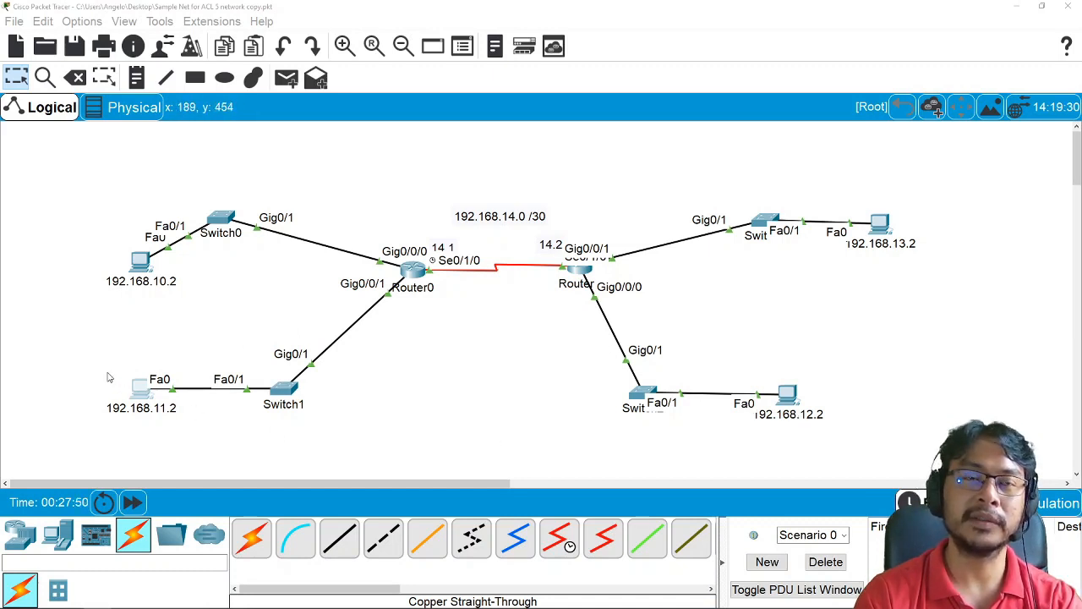
mouse_move(112, 382)
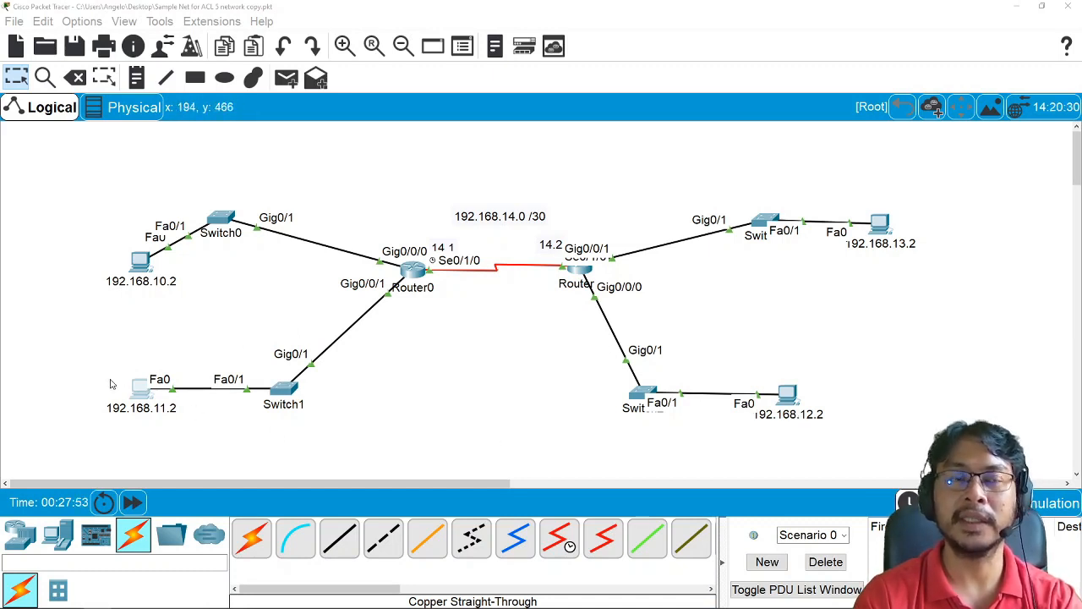
mouse_move(252, 414)
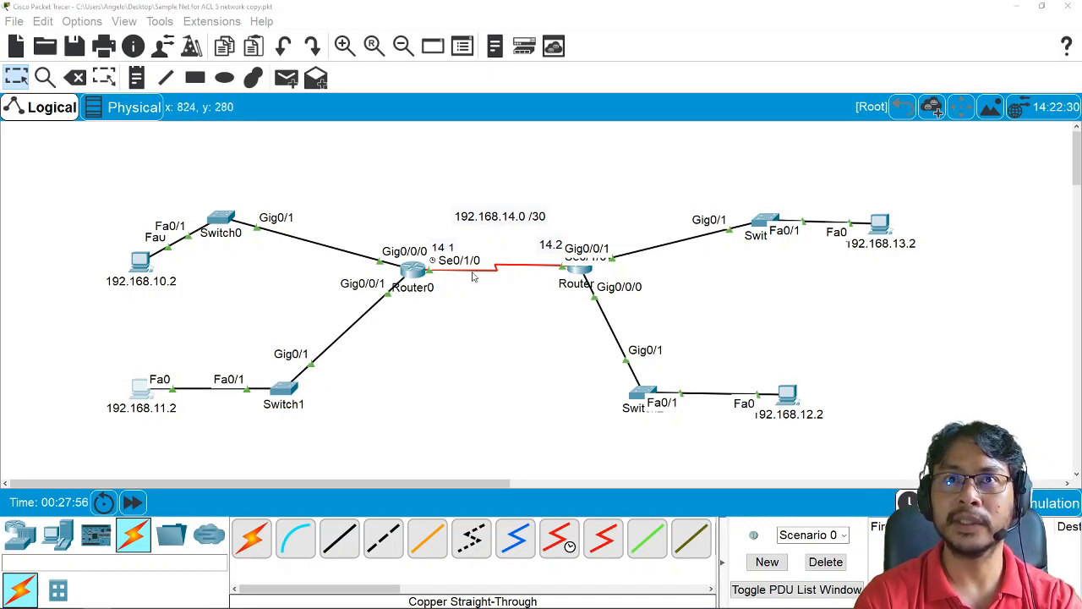
mouse_move(622, 369)
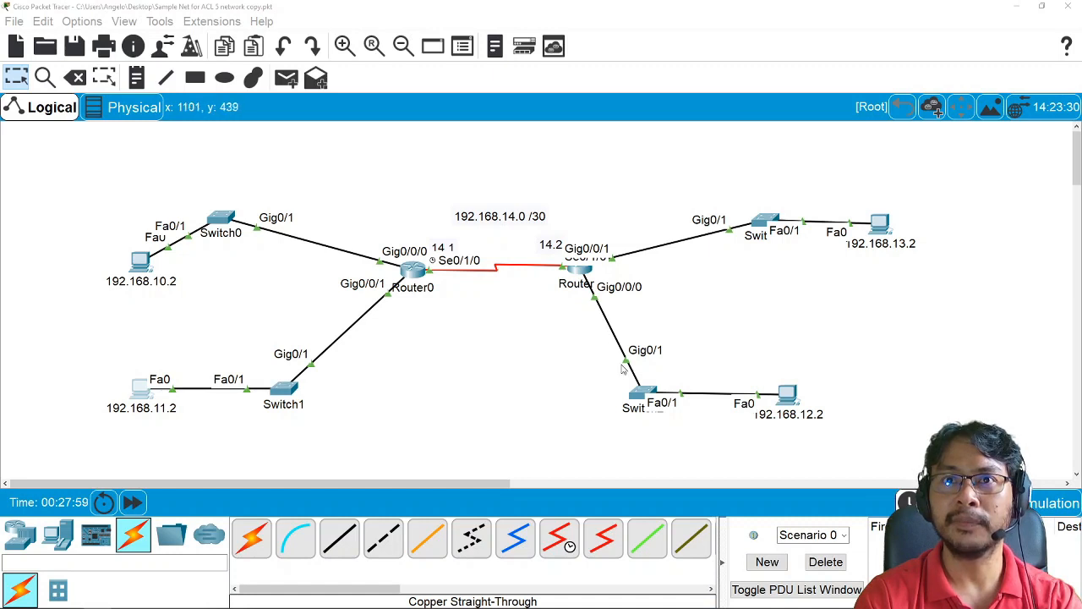
mouse_move(668, 413)
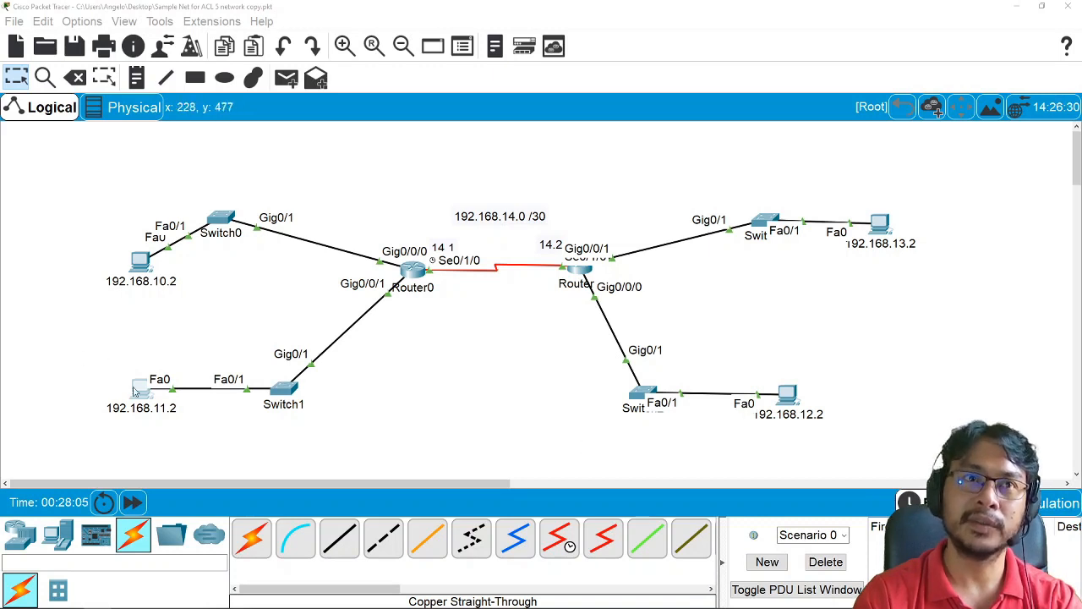
mouse_move(321, 374)
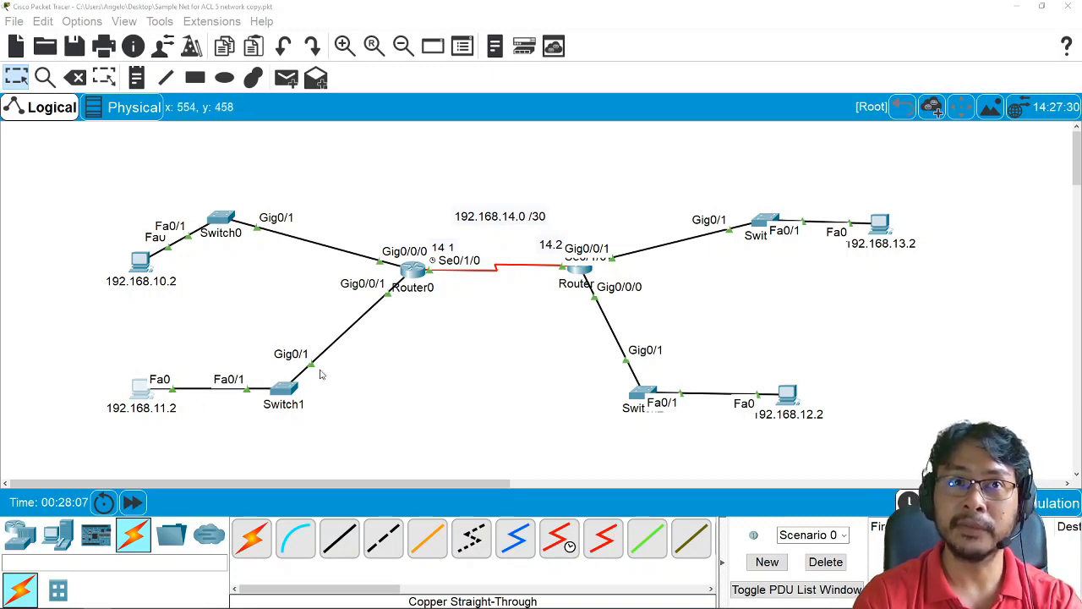
mouse_move(656, 407)
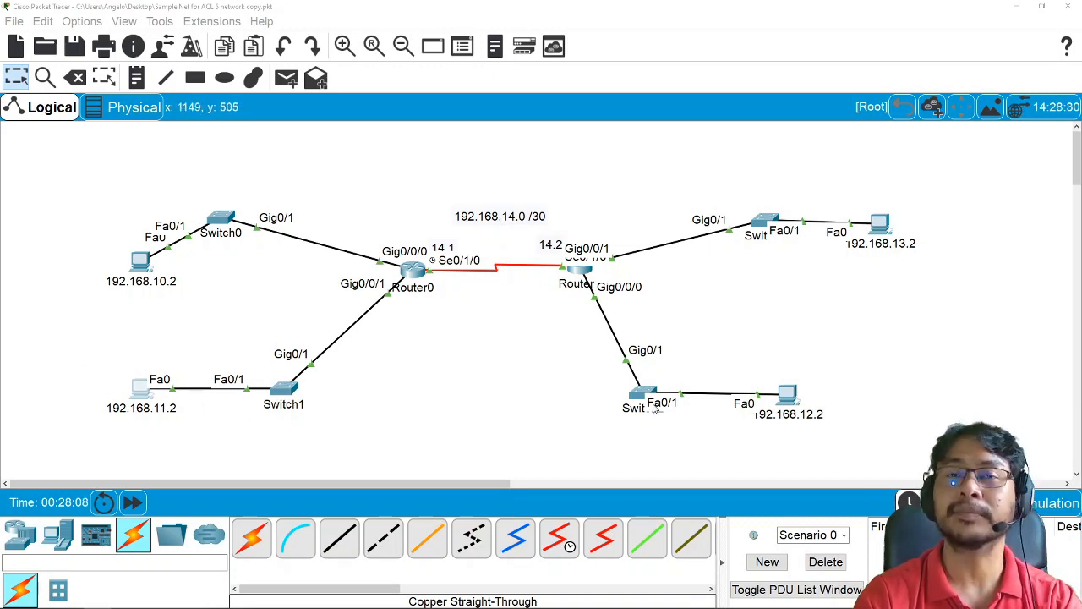
mouse_move(568, 342)
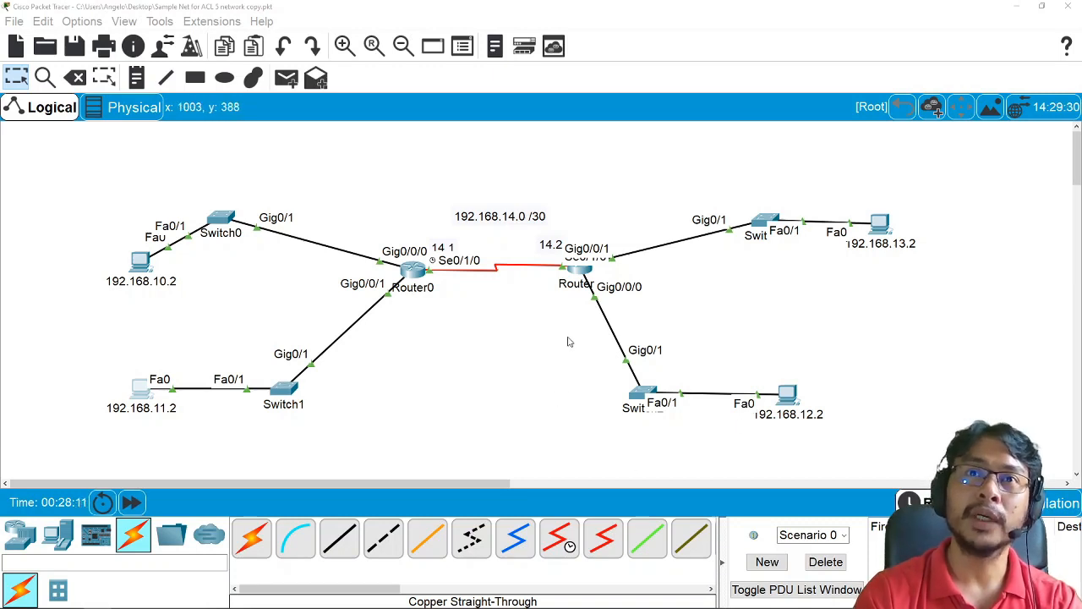
mouse_move(581, 276)
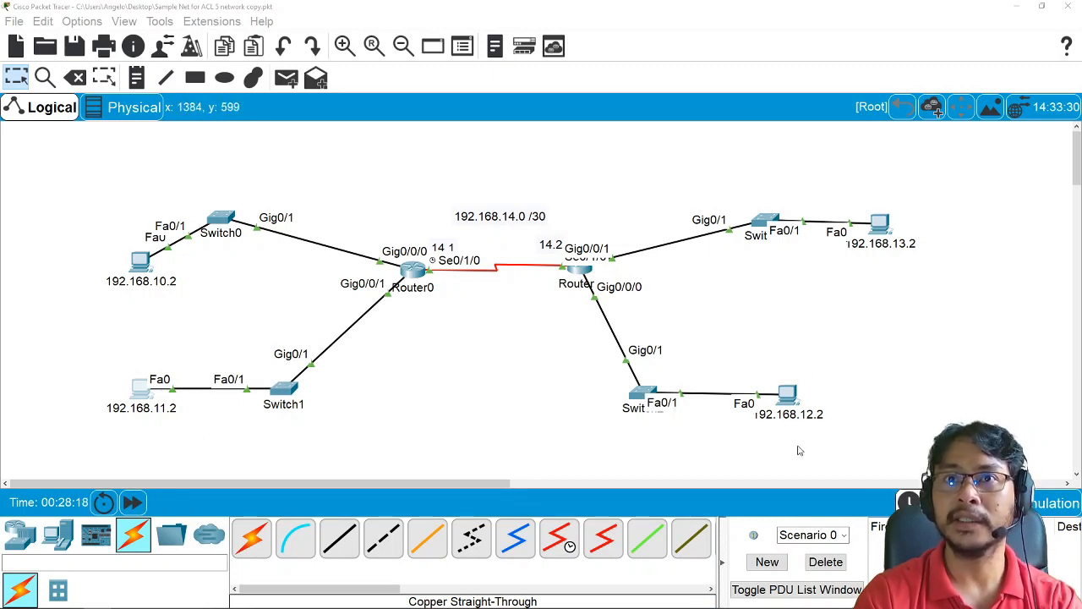
mouse_move(324, 416)
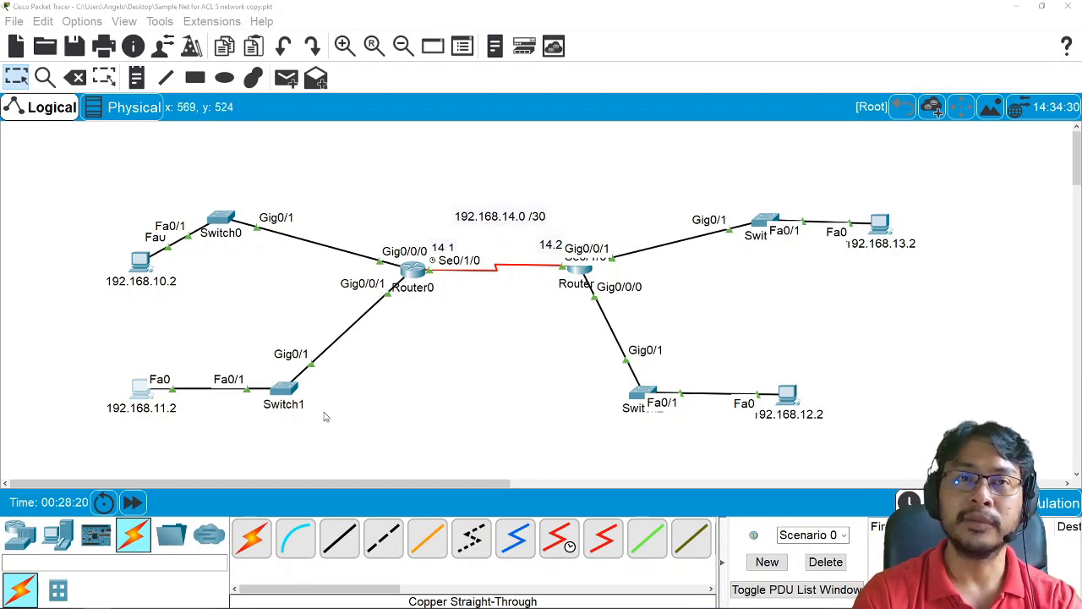
mouse_move(391, 413)
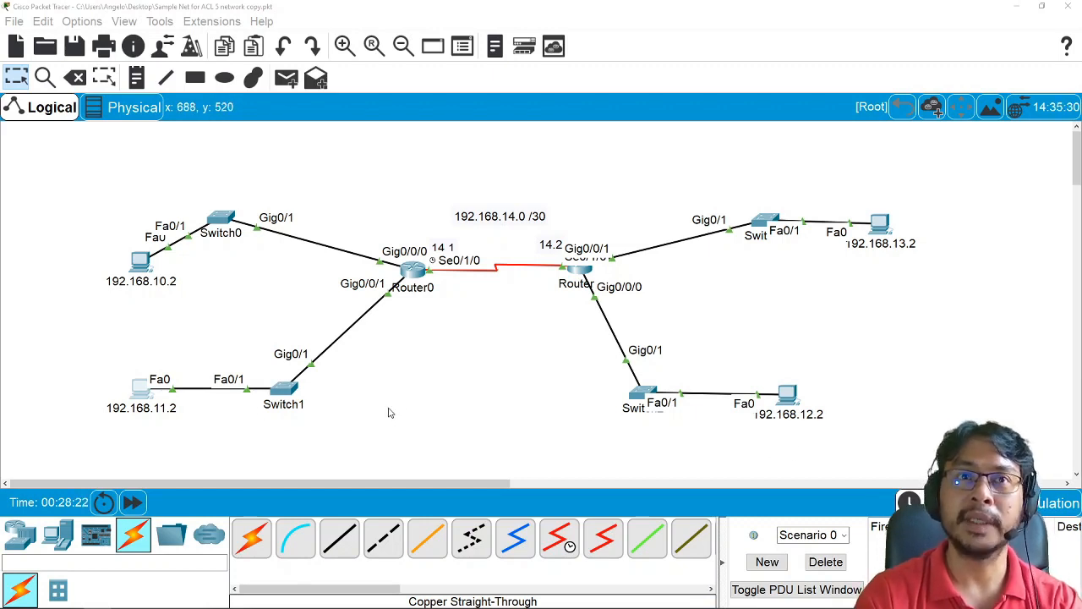
mouse_move(107, 362)
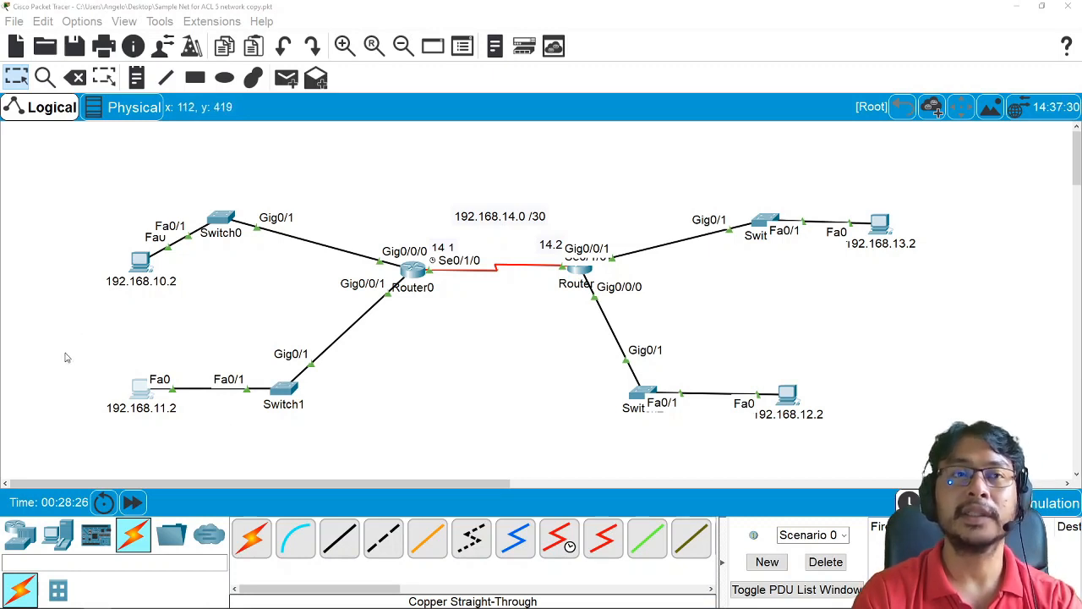
mouse_move(558, 311)
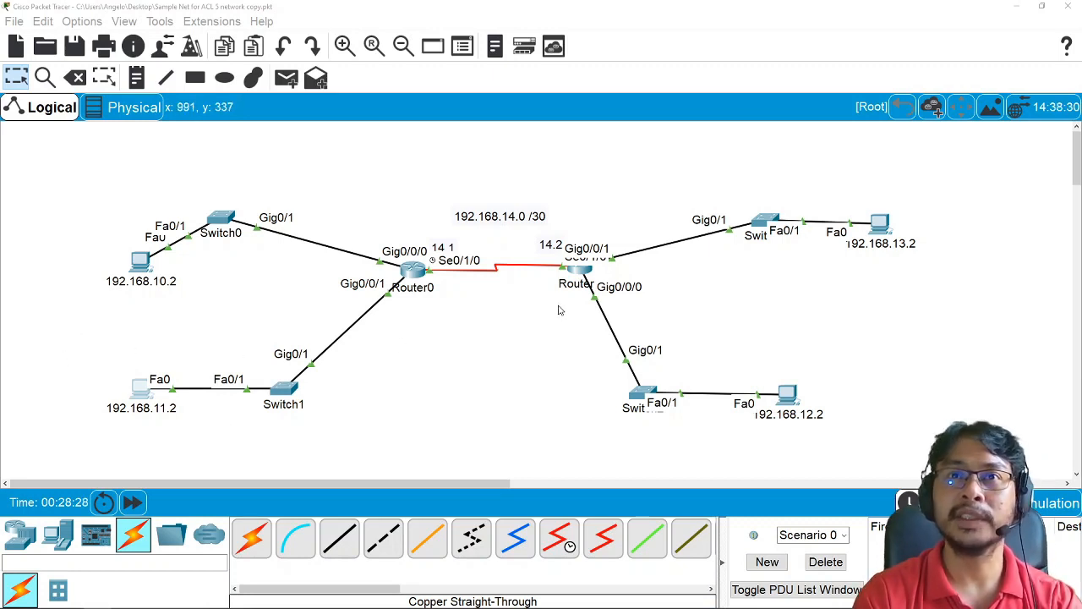
drag(595, 346, 862, 453)
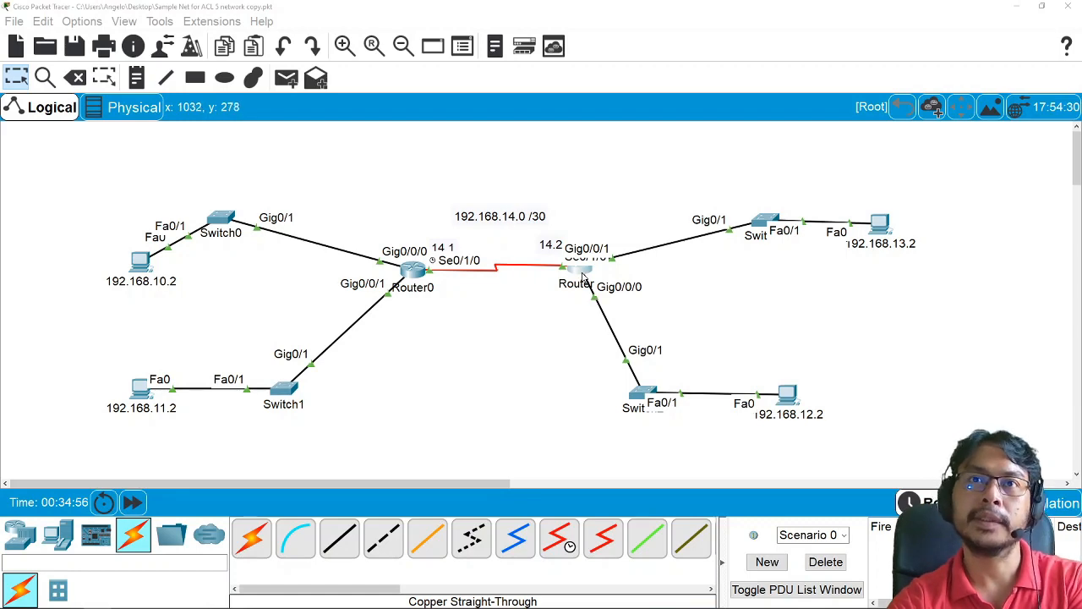
click(579, 269)
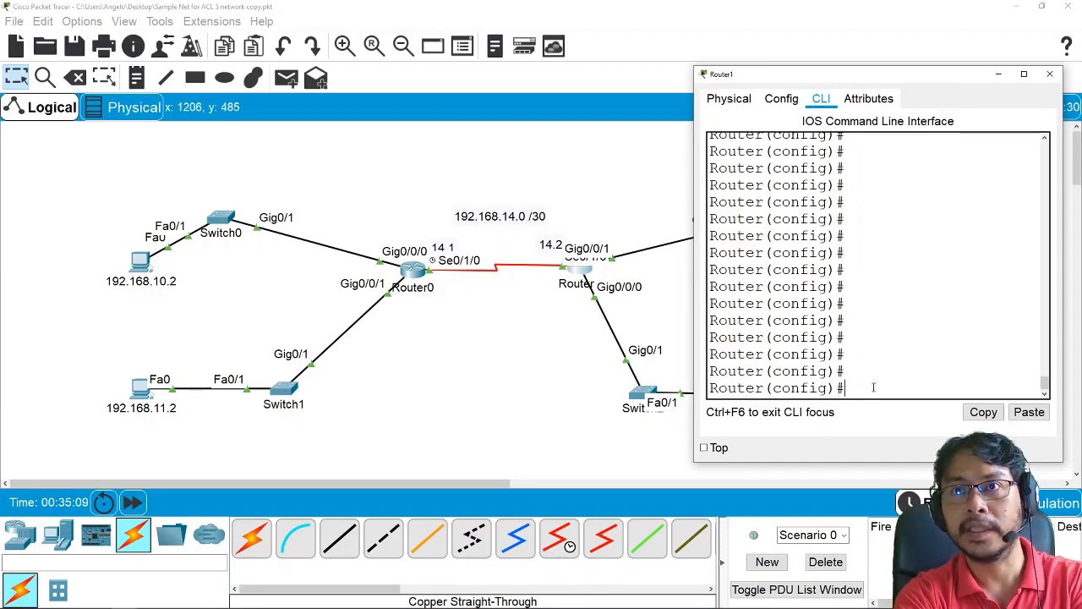
Enter 'access-list 1 deny 192.168.11.0 0.0.0.255' in global config, checking options with ?
text(access-list)
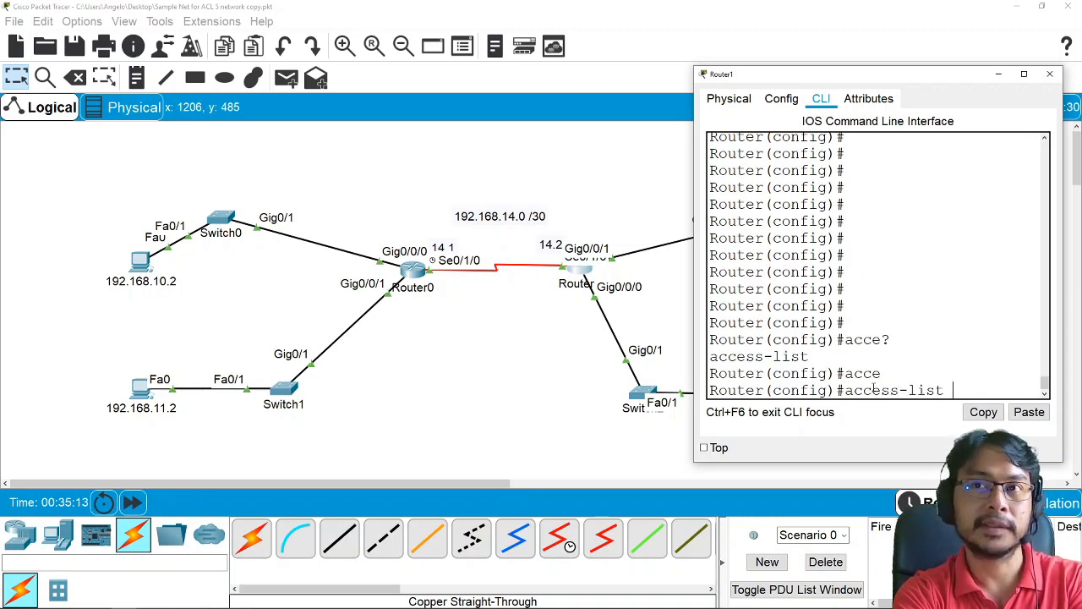
text(?)
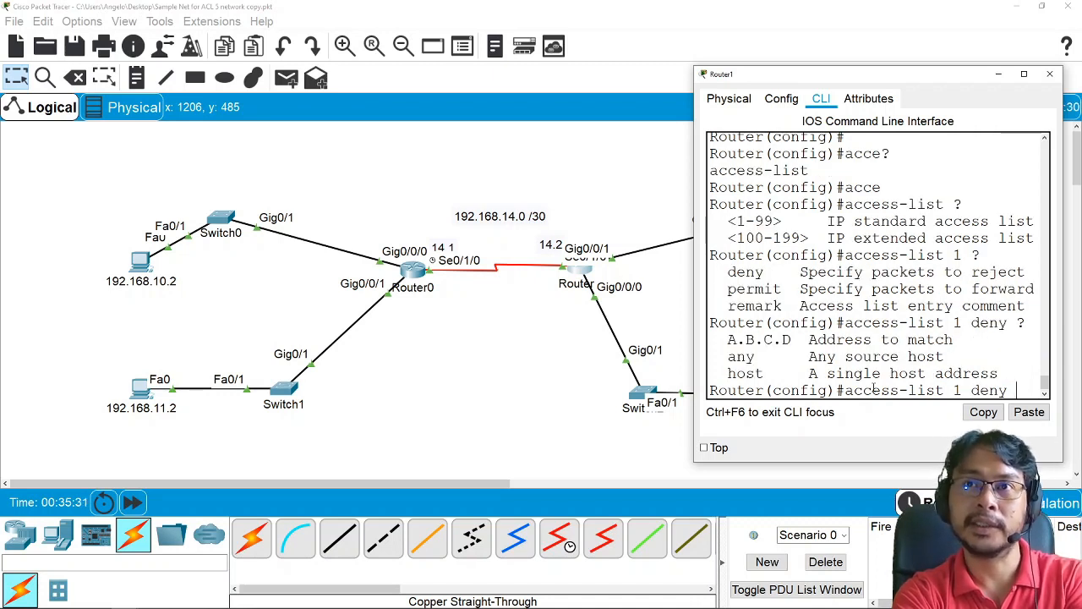
text(192.168.11.)
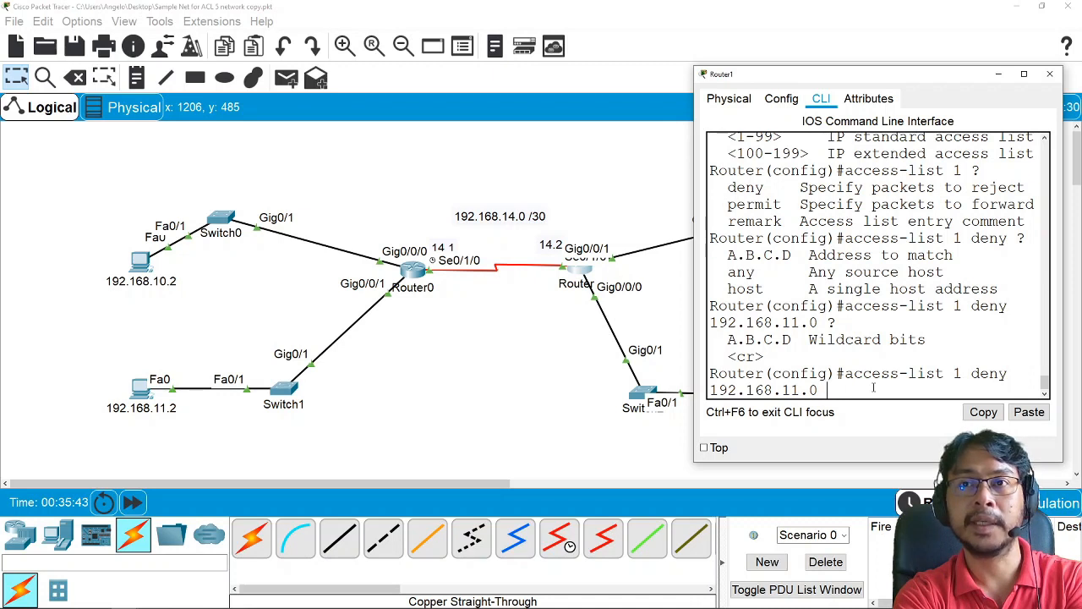
text(0.0.0)
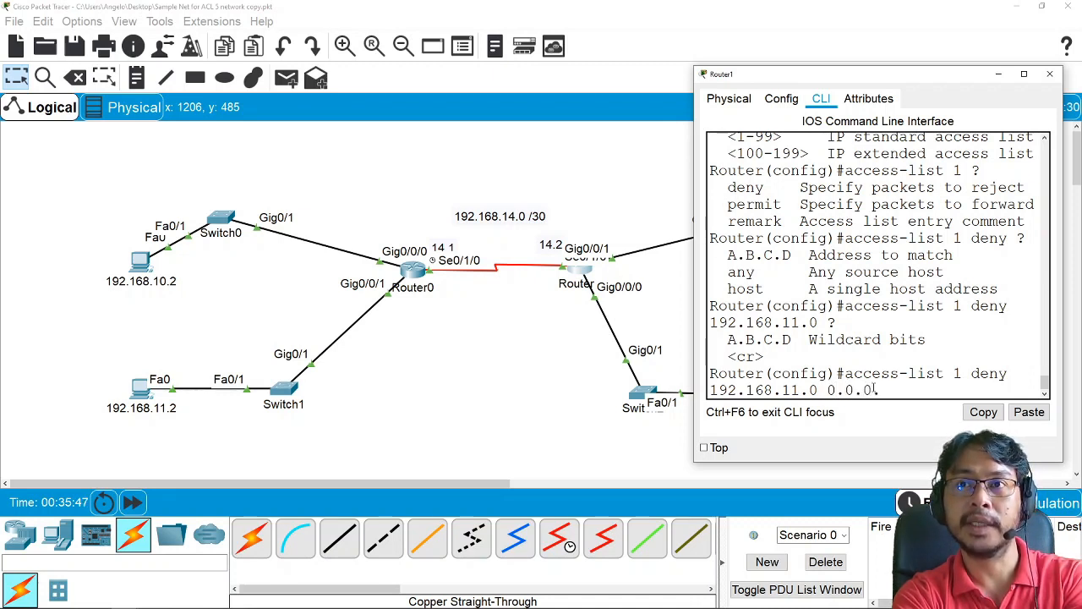
text(.255)
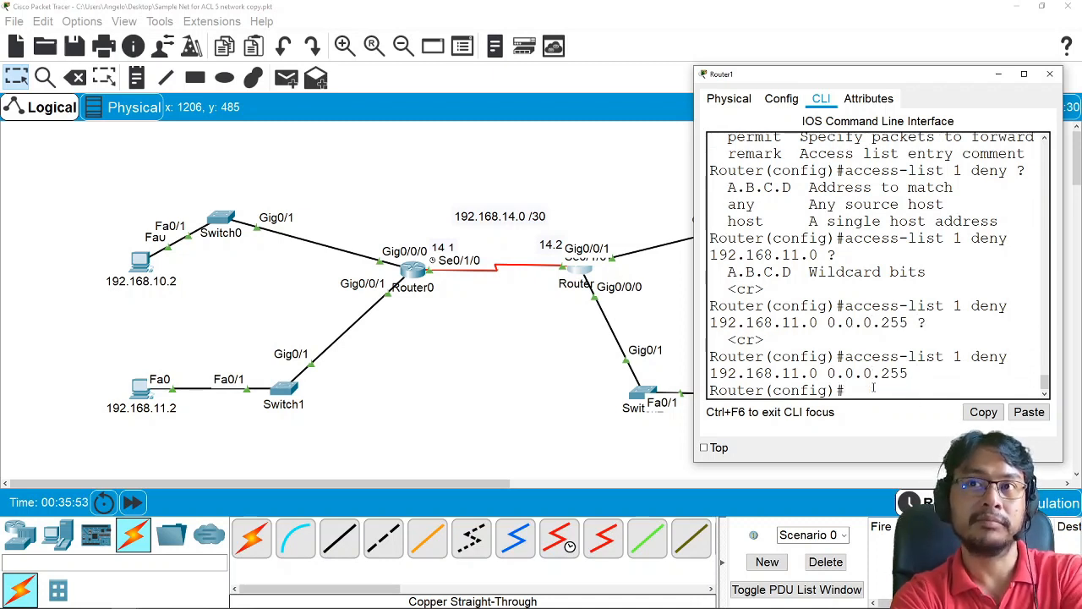
Run 'do show access-lists' to verify list 1 denies 192.168.11.0 0.0.0.255.
text(do sh)
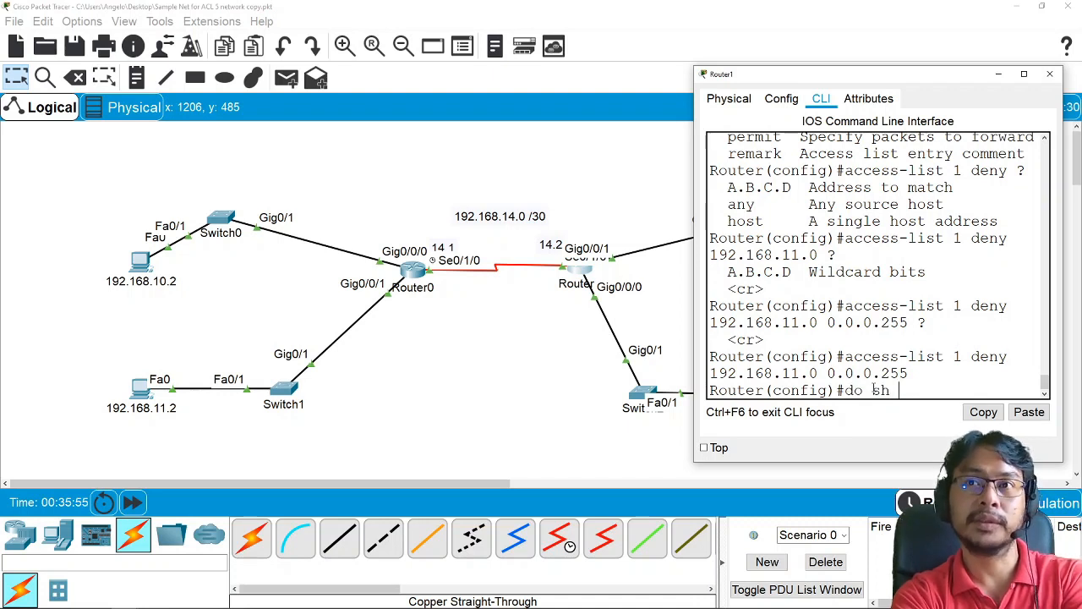
text(cce)
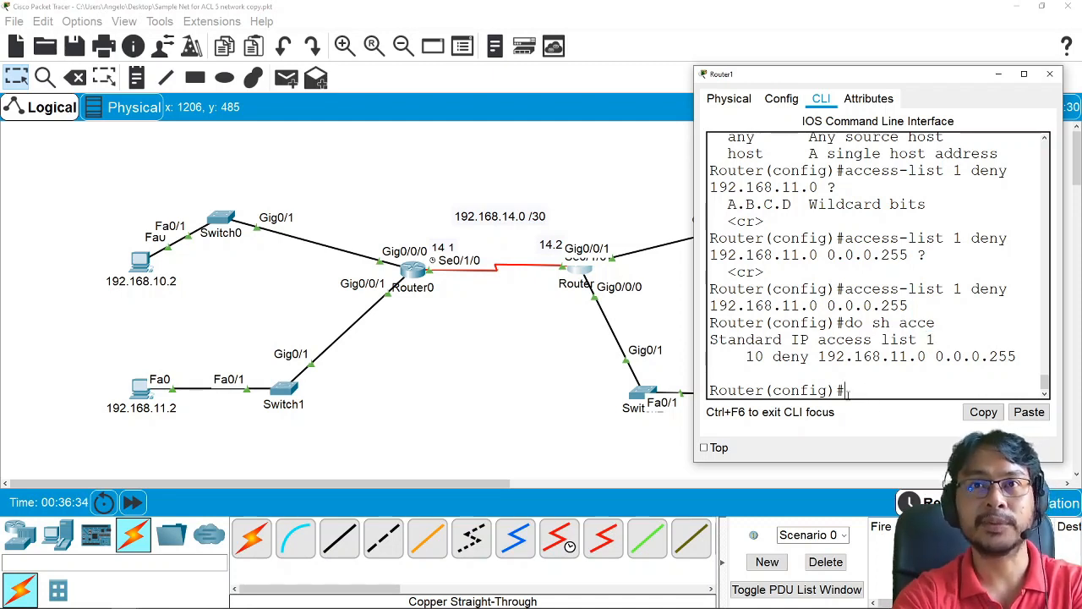
mouse_move(486, 385)
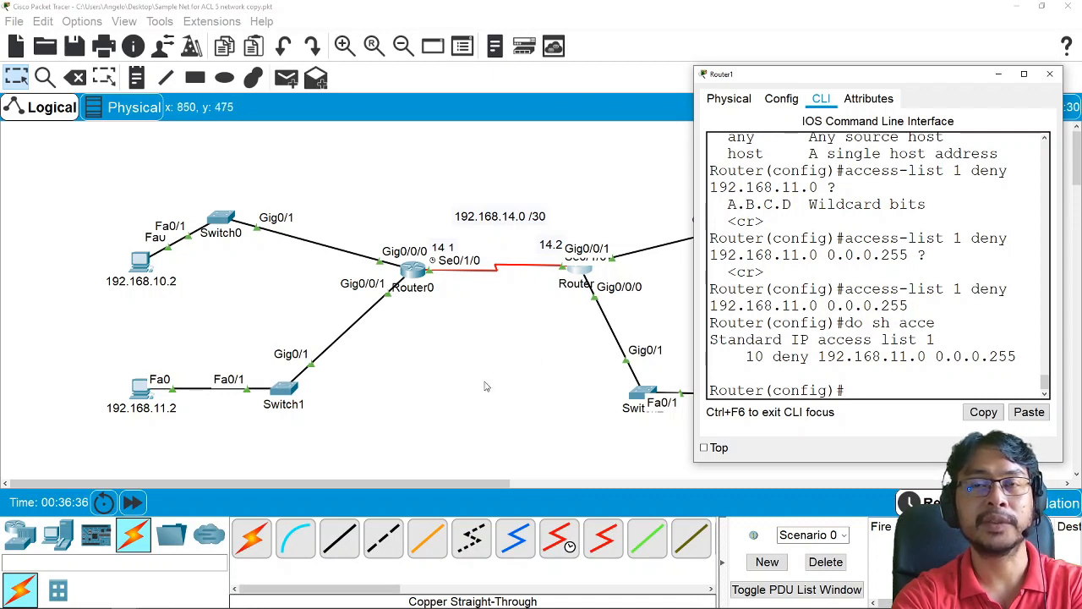
mouse_move(987, 112)
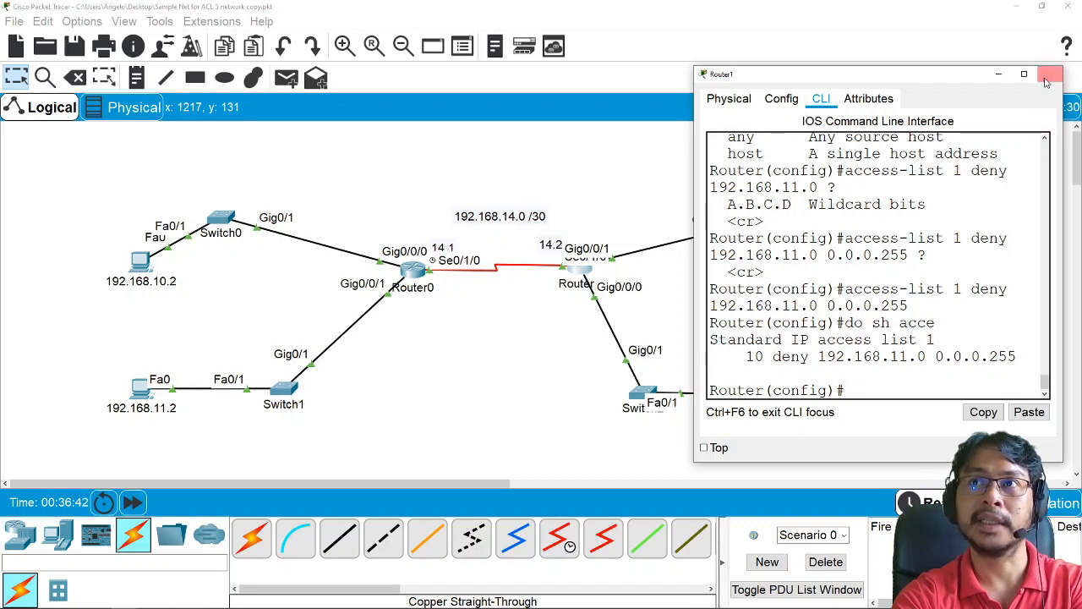
click(1052, 74)
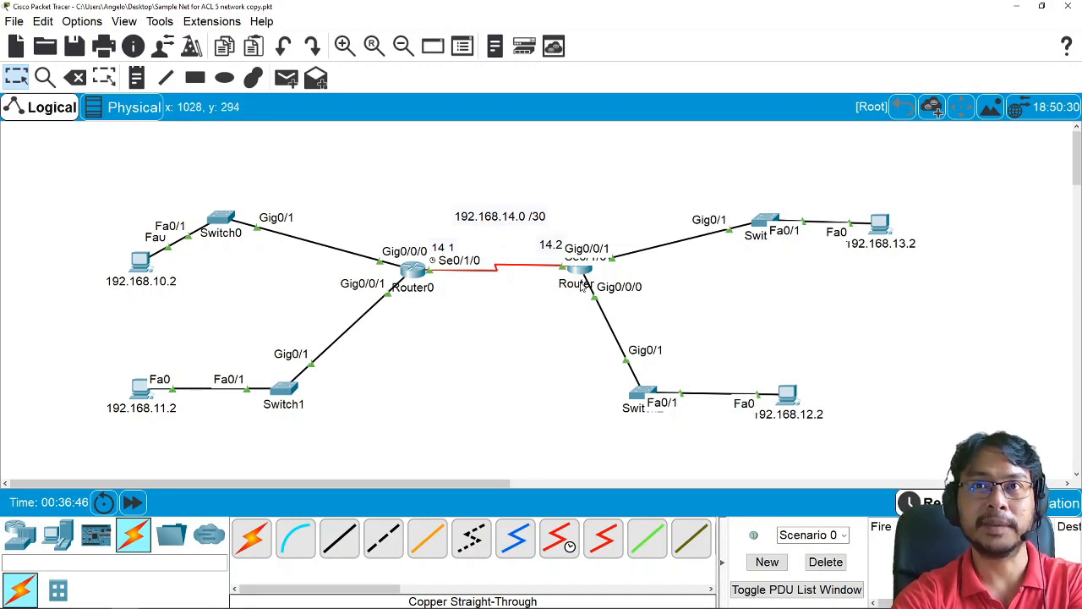
mouse_move(585, 279)
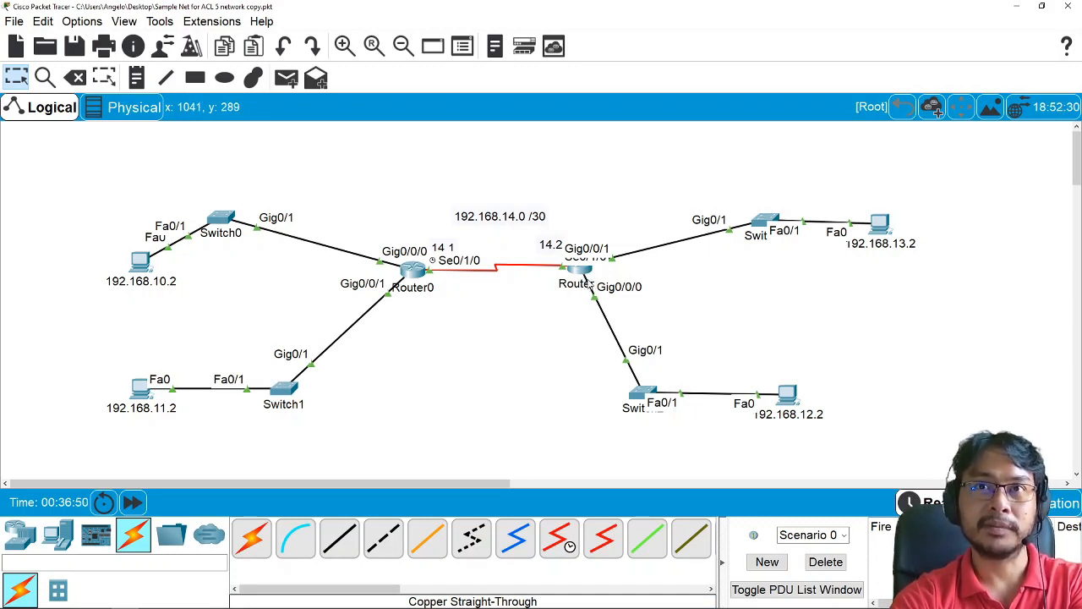
mouse_move(562, 271)
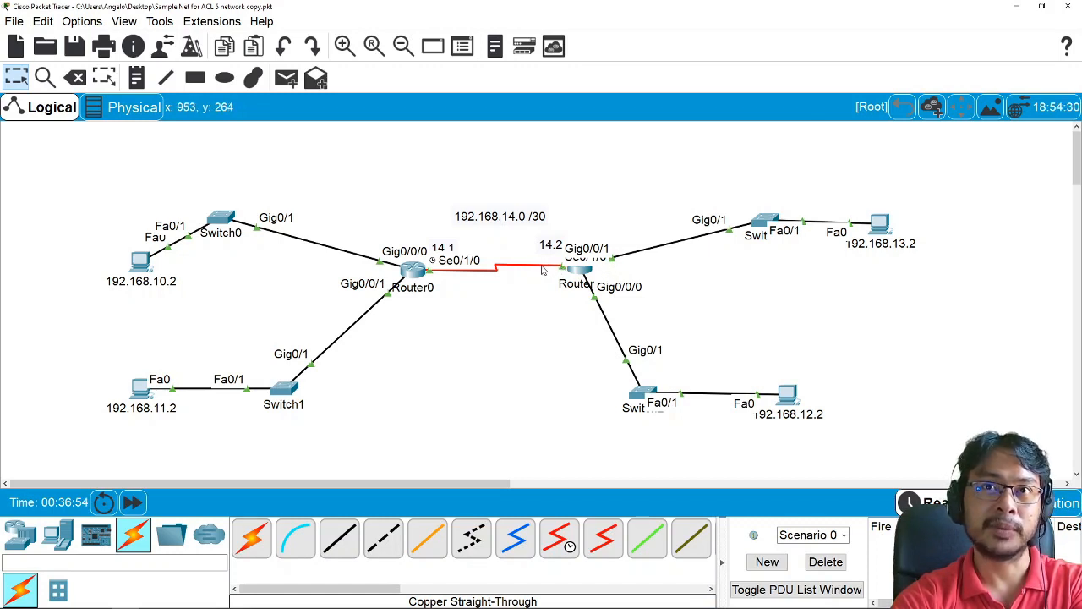
mouse_move(606, 267)
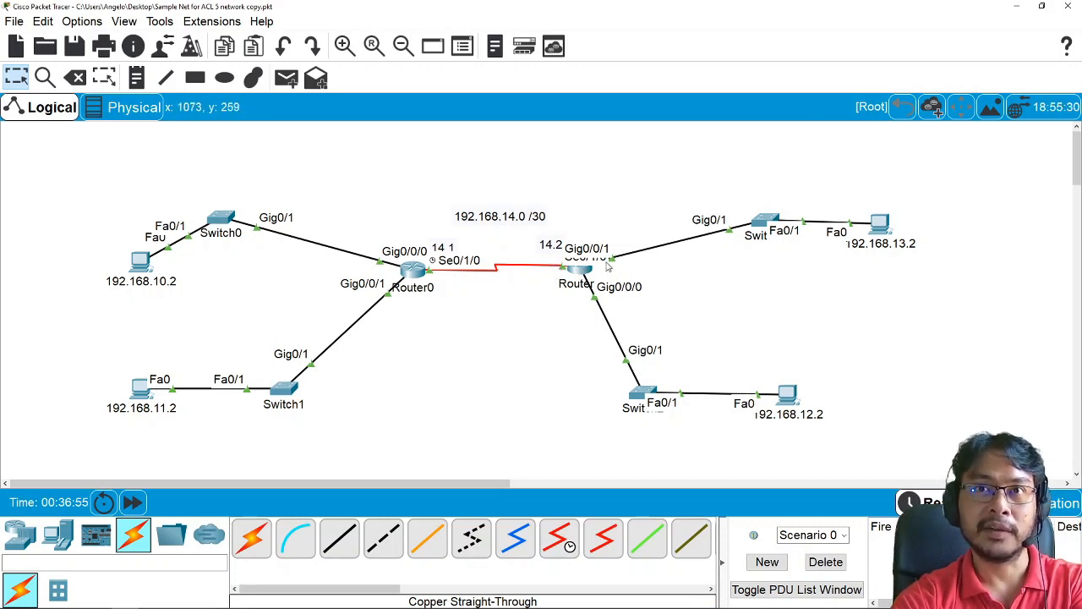
mouse_move(585, 296)
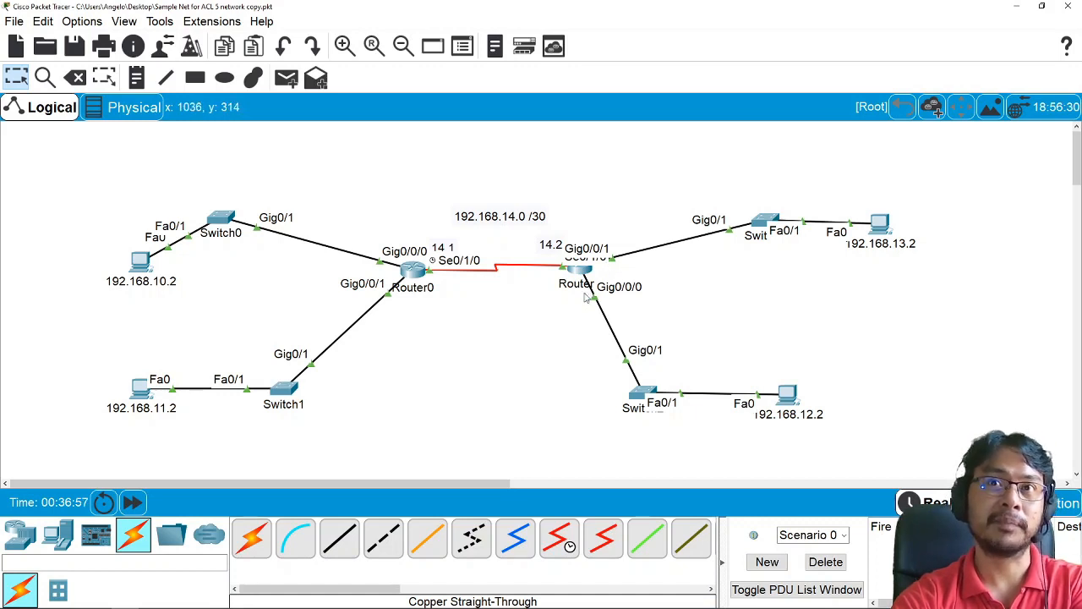
mouse_move(548, 272)
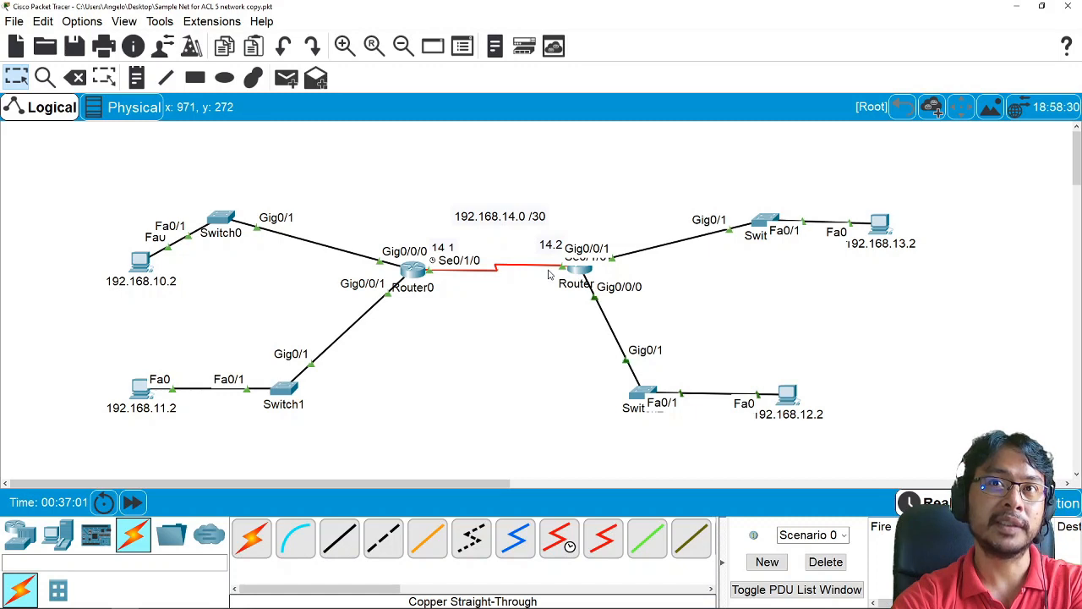
mouse_move(560, 271)
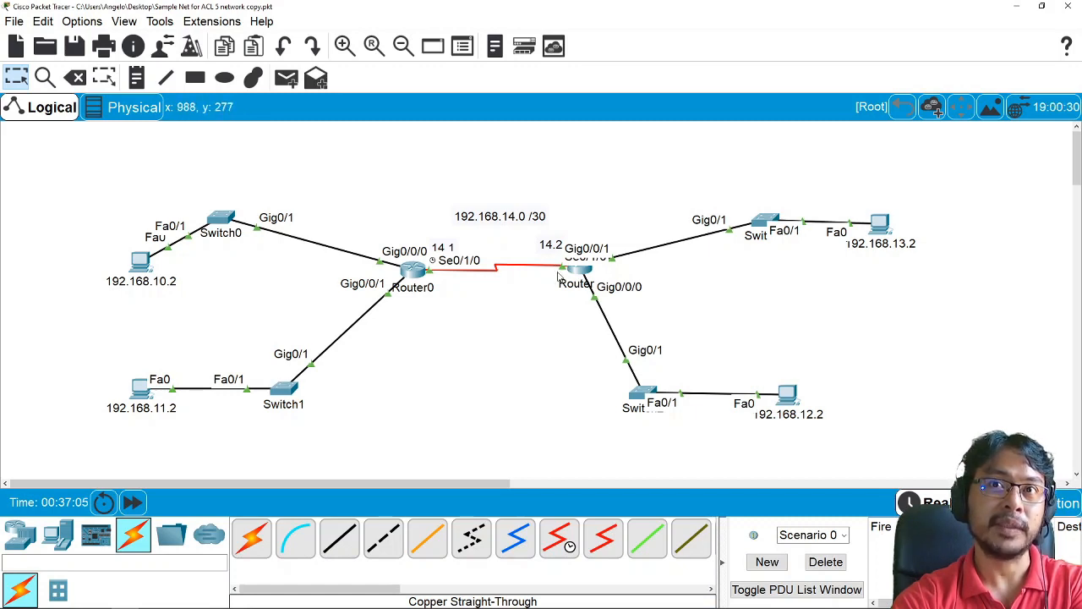
mouse_move(636, 305)
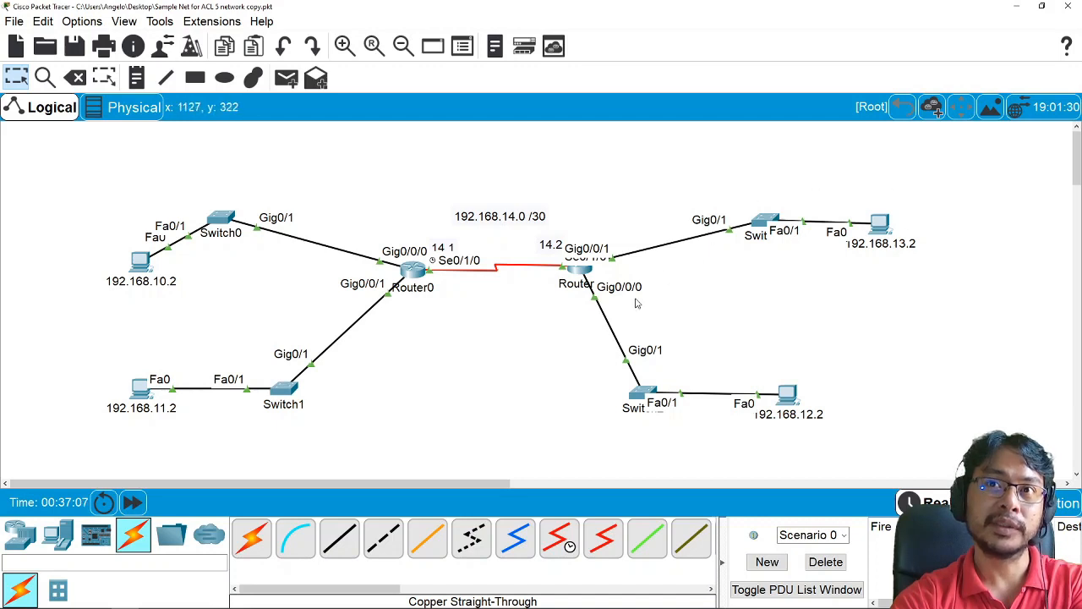
mouse_move(689, 407)
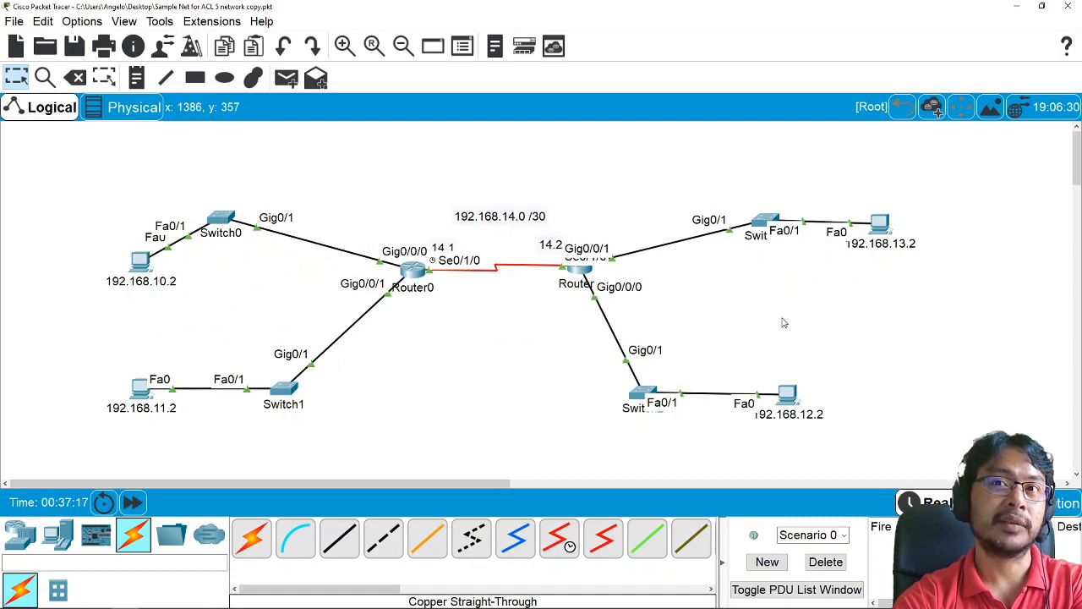
mouse_move(871, 355)
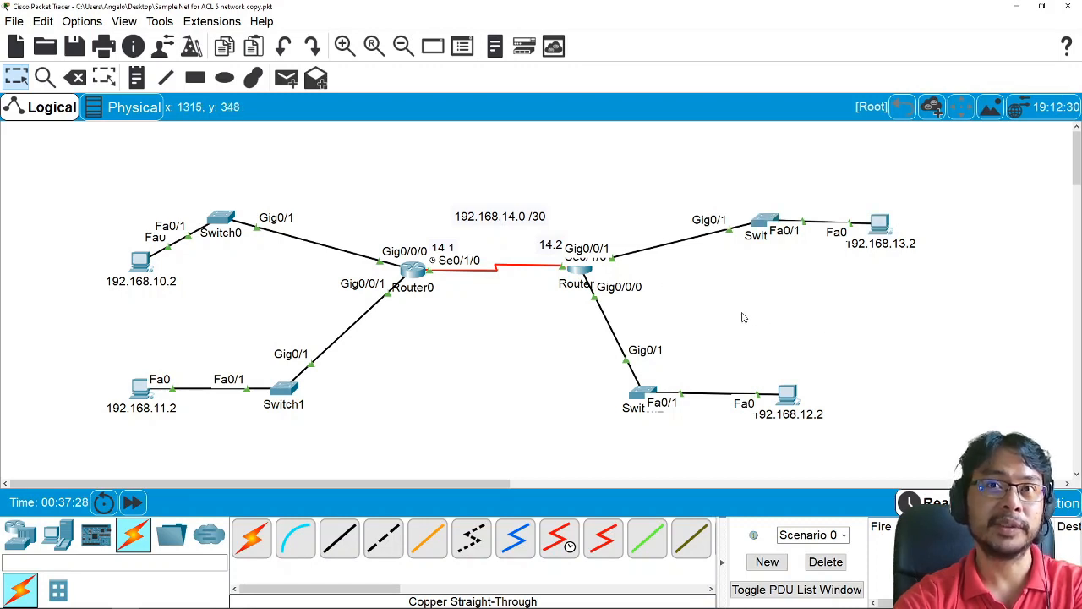
mouse_move(595, 296)
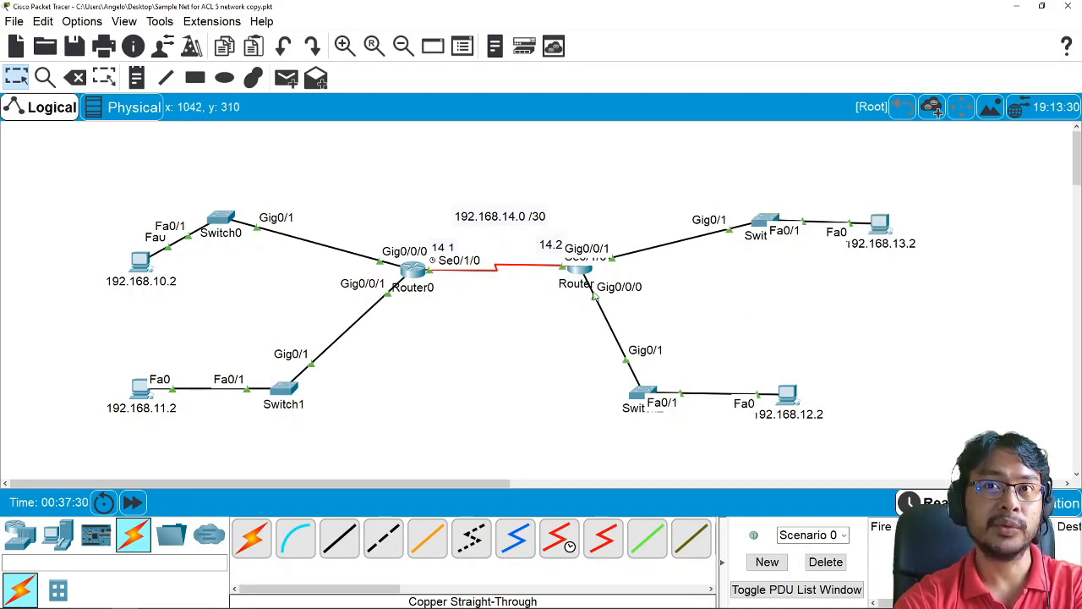
mouse_move(600, 294)
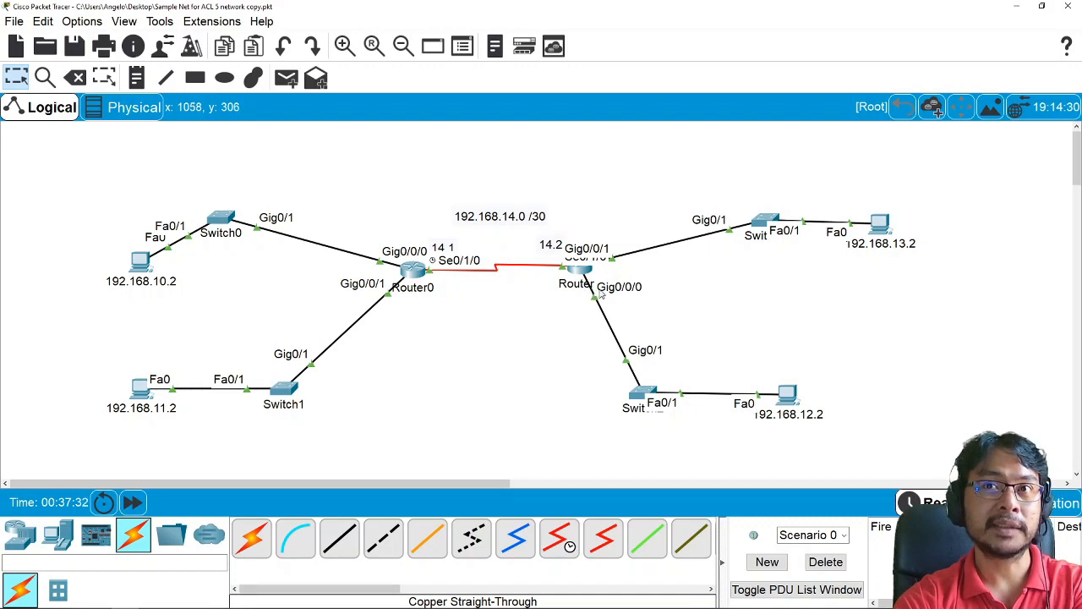
mouse_move(624, 291)
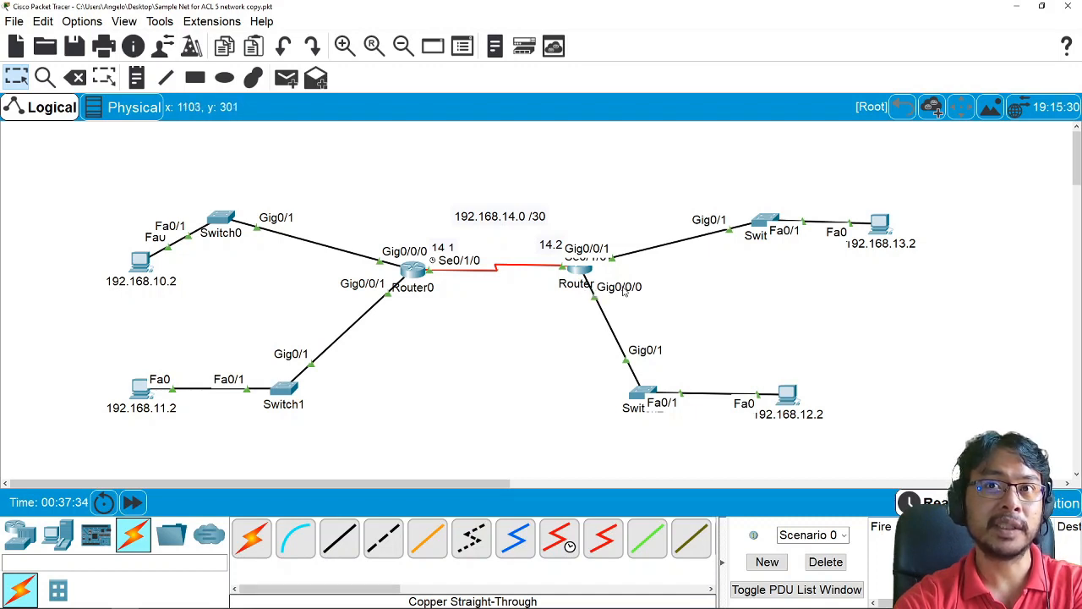
mouse_move(646, 294)
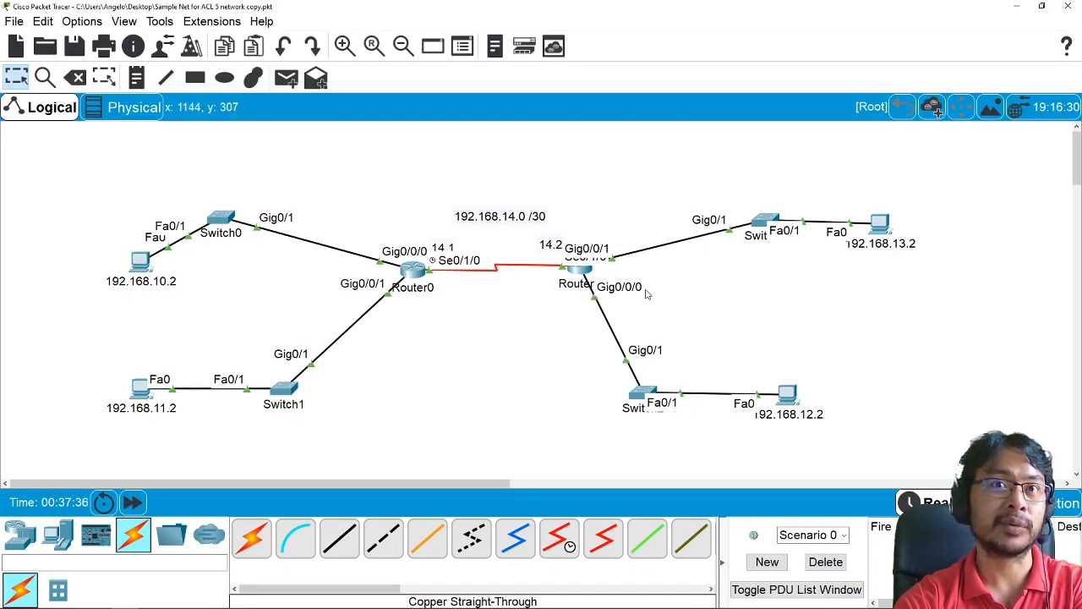
mouse_move(511, 268)
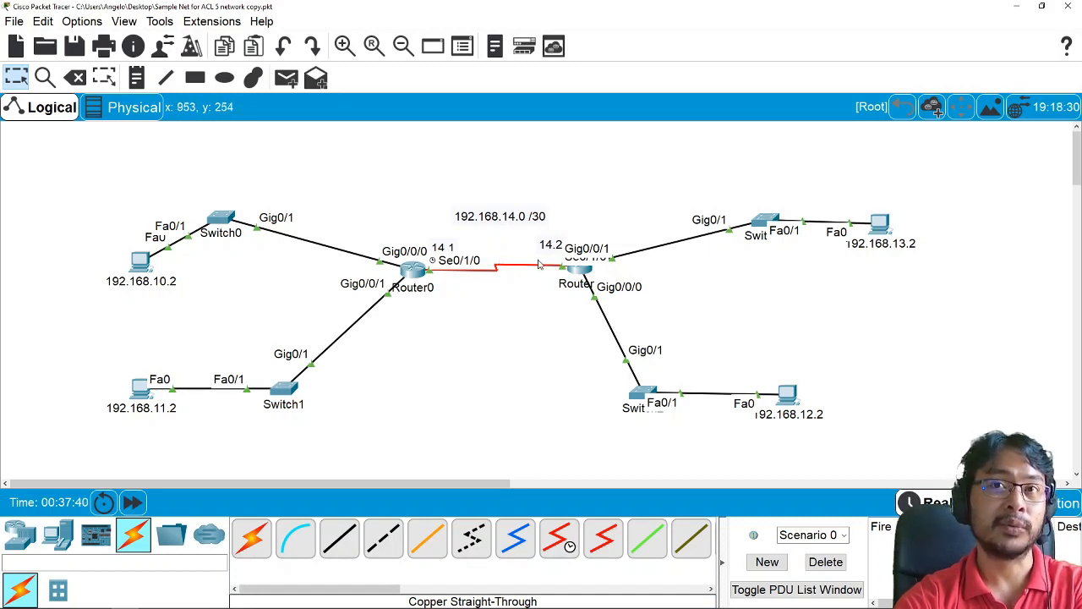
mouse_move(546, 267)
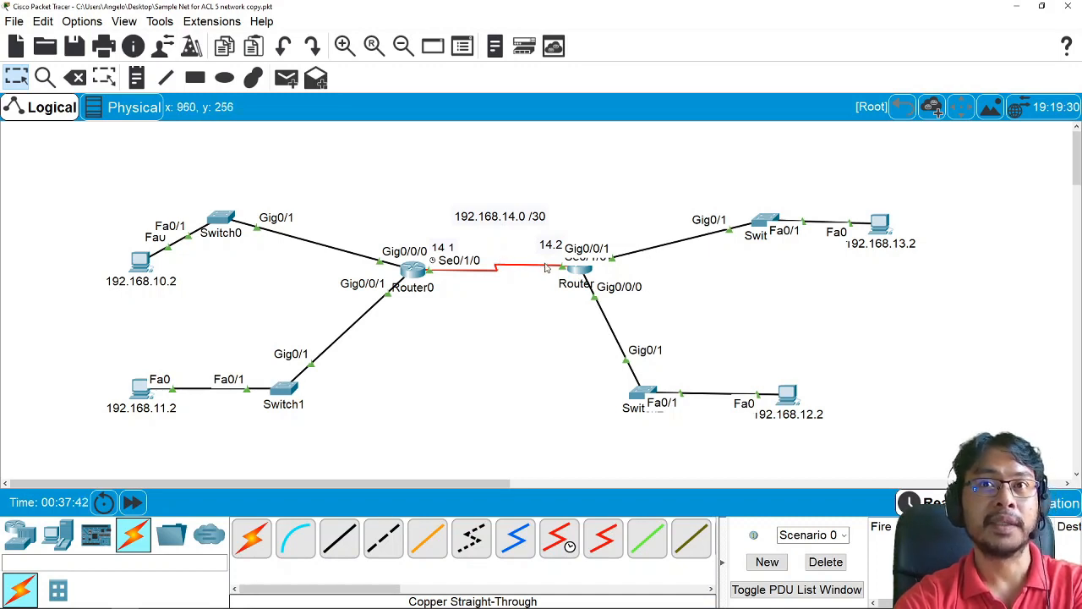
mouse_move(586, 296)
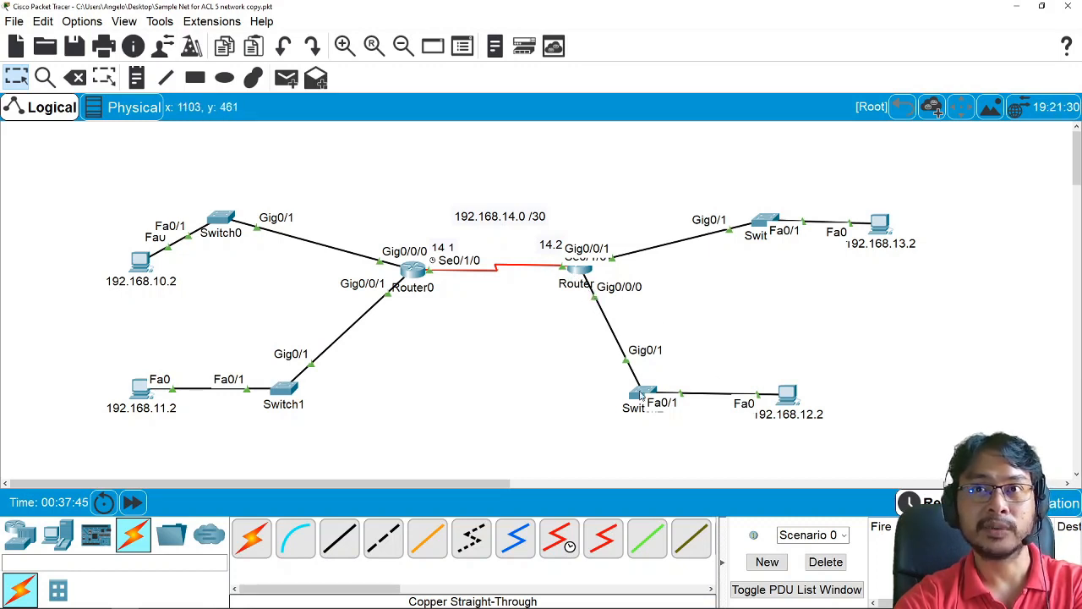
On interface g0/0/0, enter 'ip access-group 1 out' to filter outbound with list 1.
drag(538, 297, 884, 426)
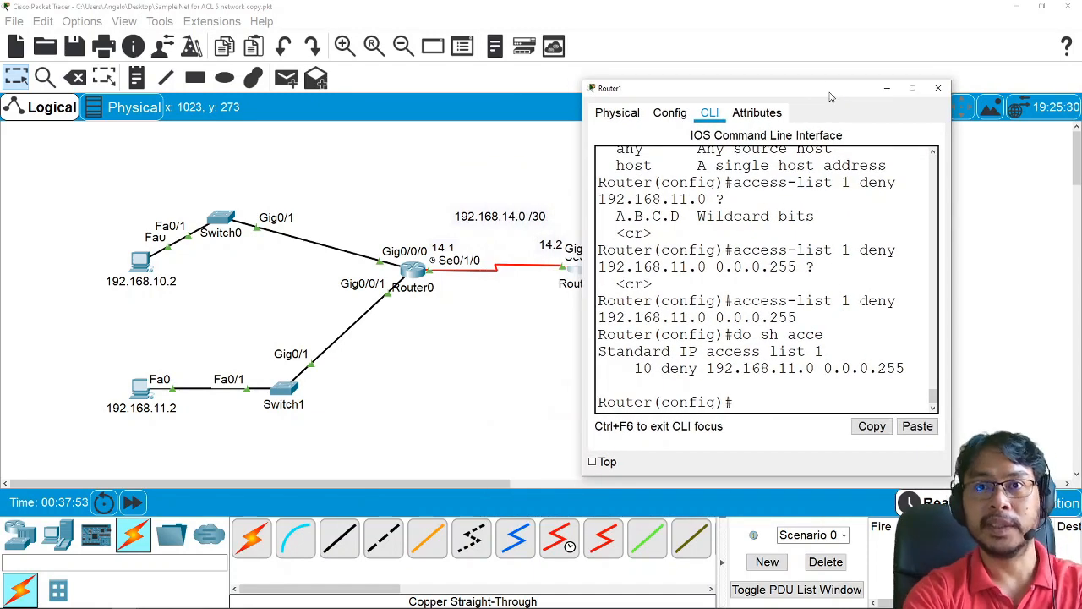
text(int g0/0/0)
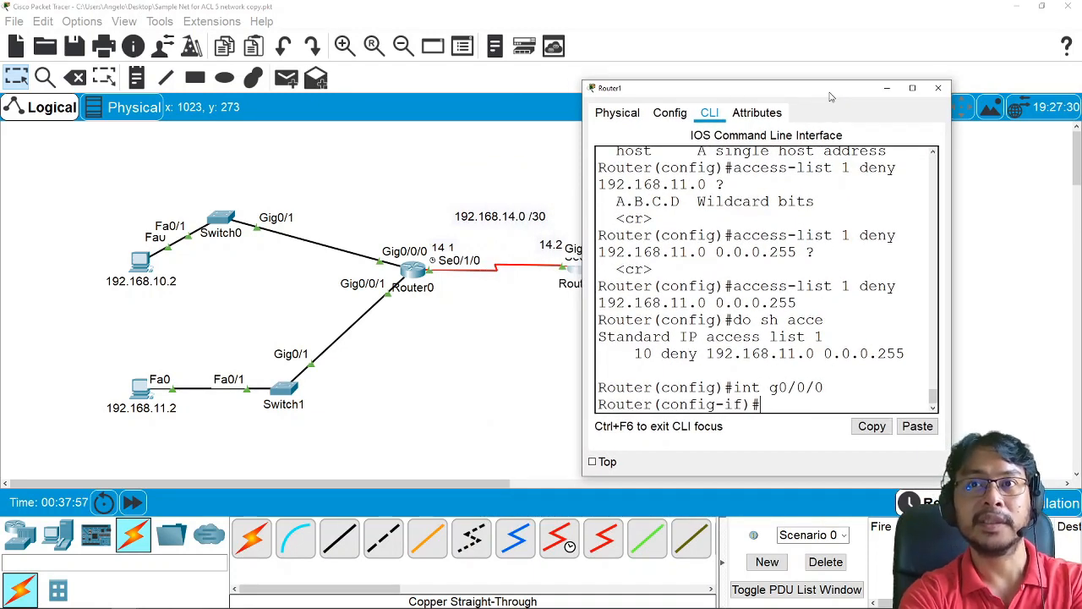
text(ip access)
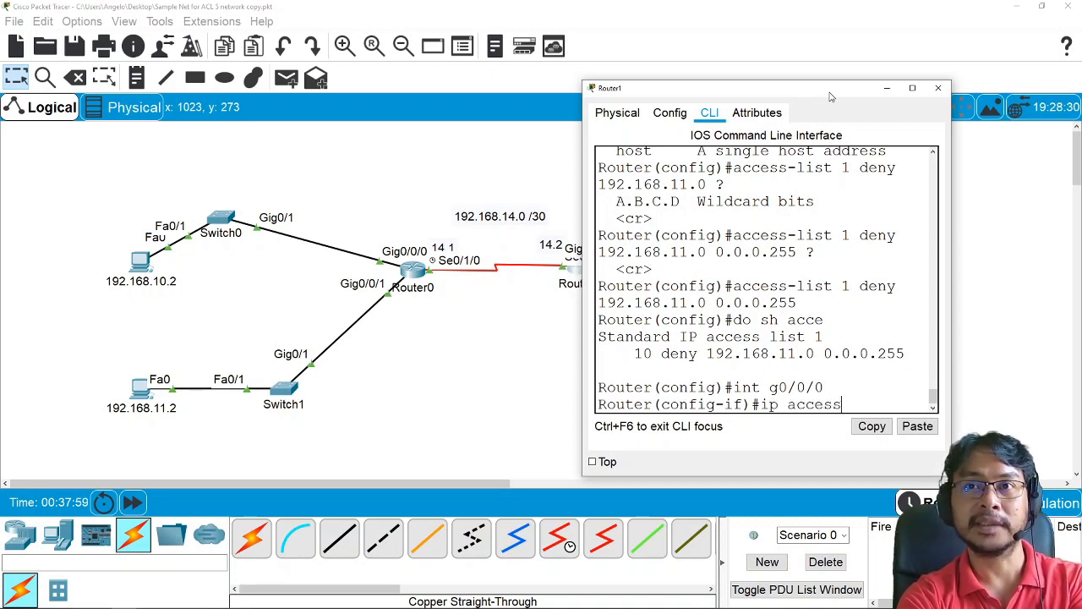
text(?)
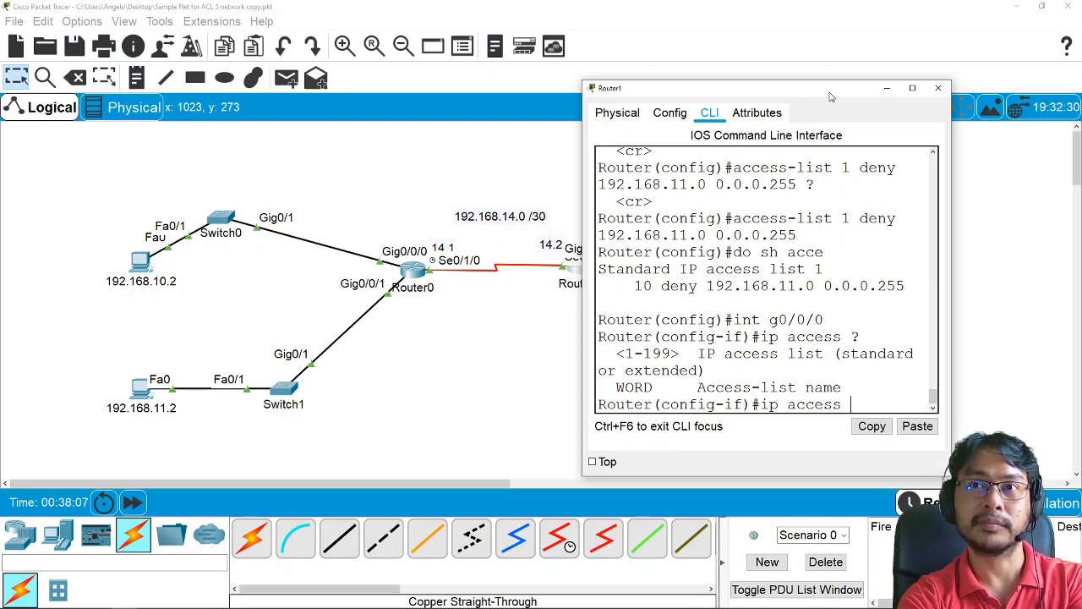
text(-g)
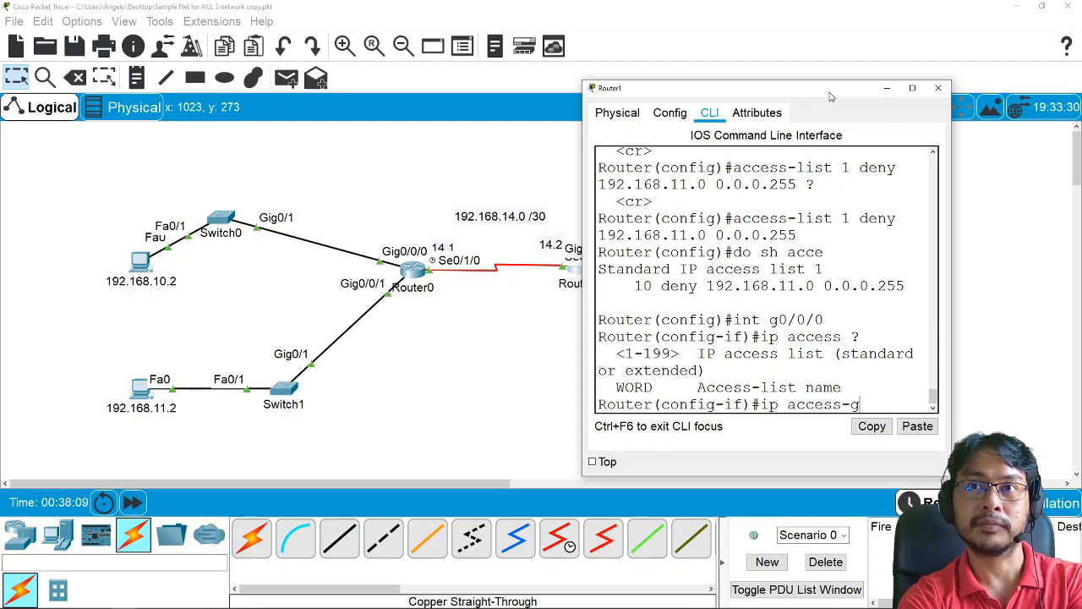
text(roup 1)
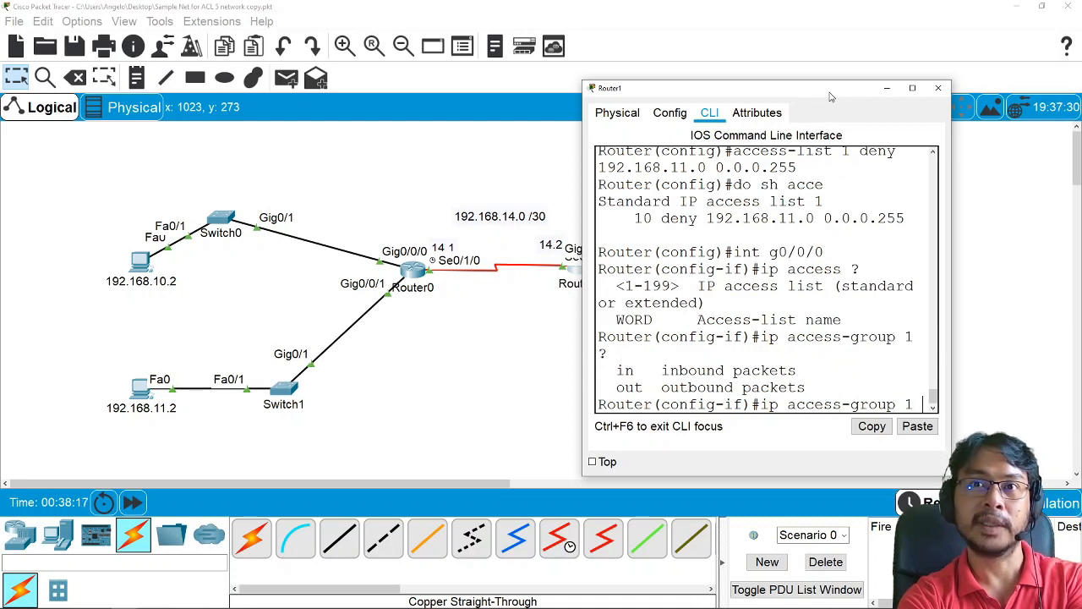
text(out)
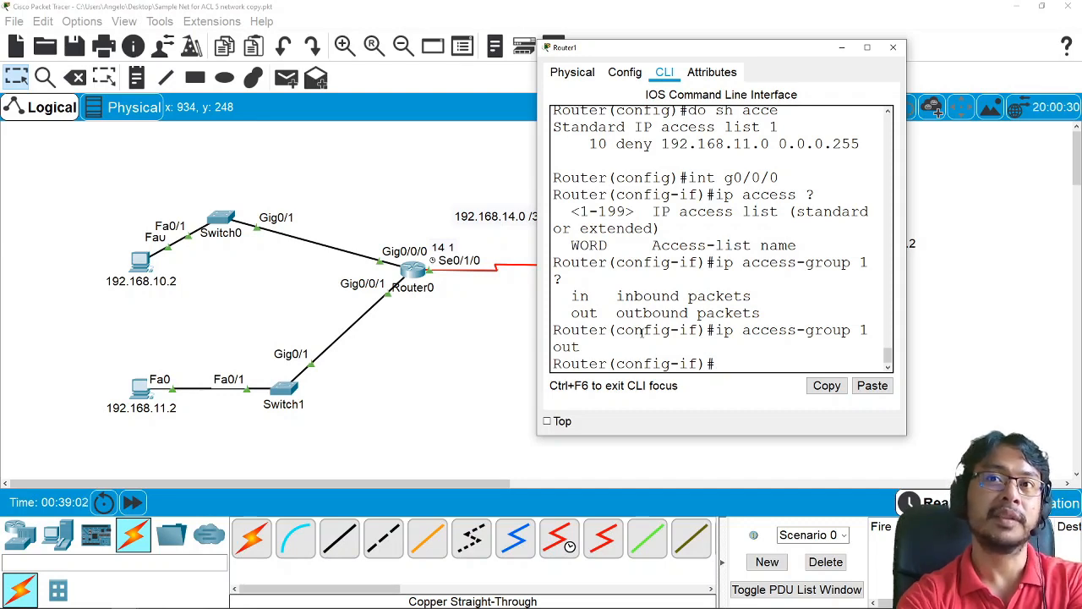
Close Router1's command line window, returning to the full topology view.
click(893, 48)
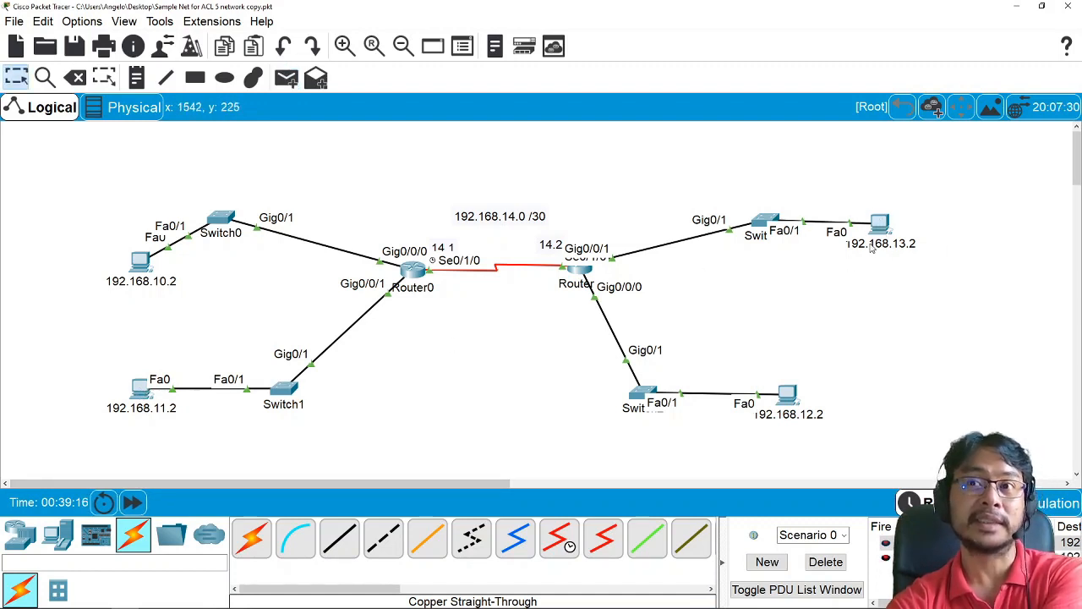
mouse_move(866, 285)
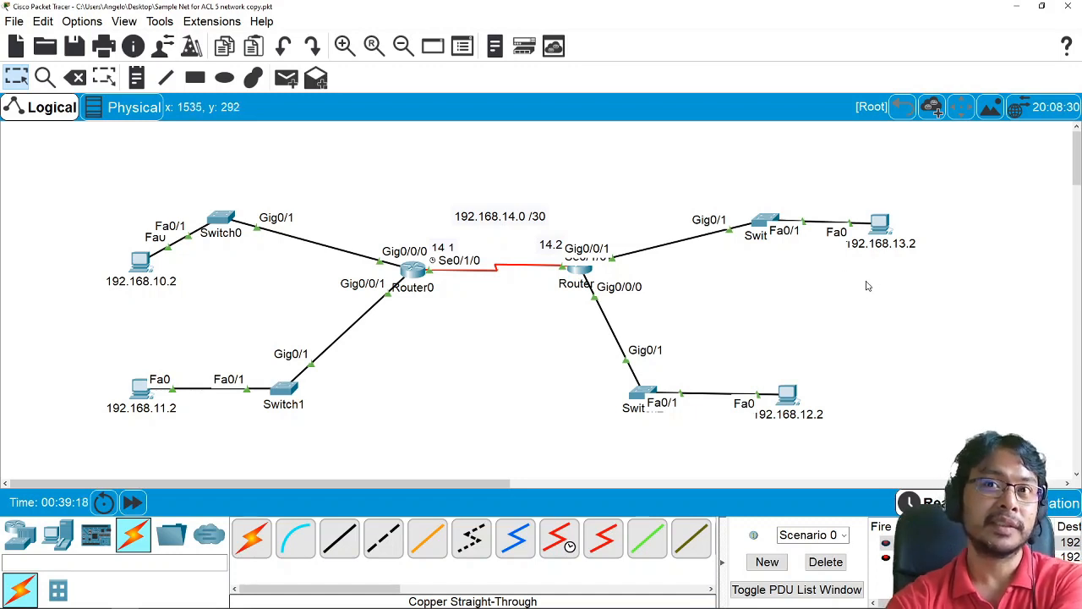
mouse_move(785, 352)
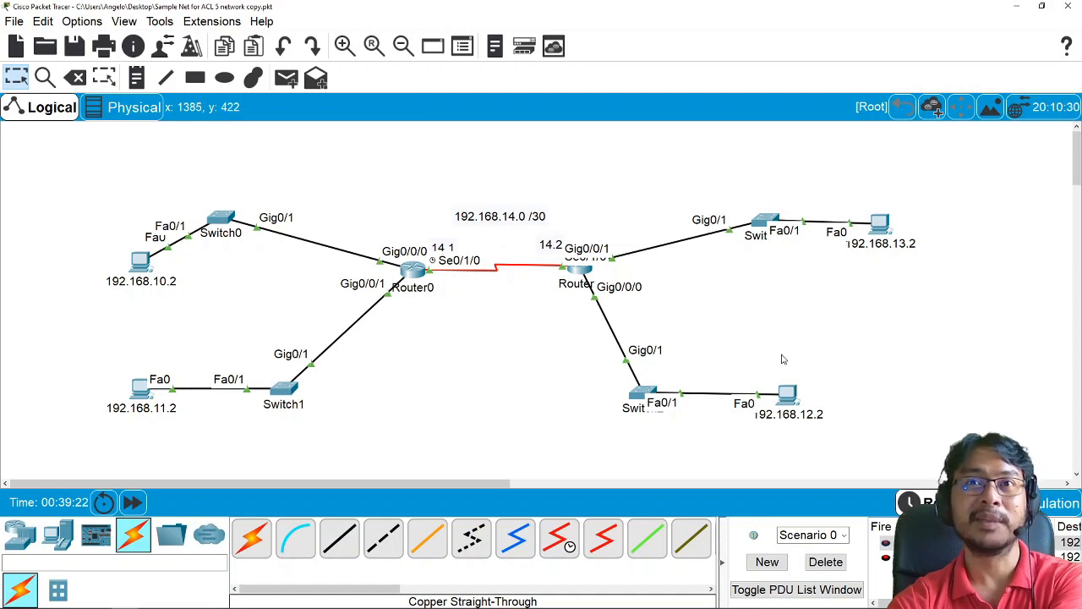
mouse_move(770, 359)
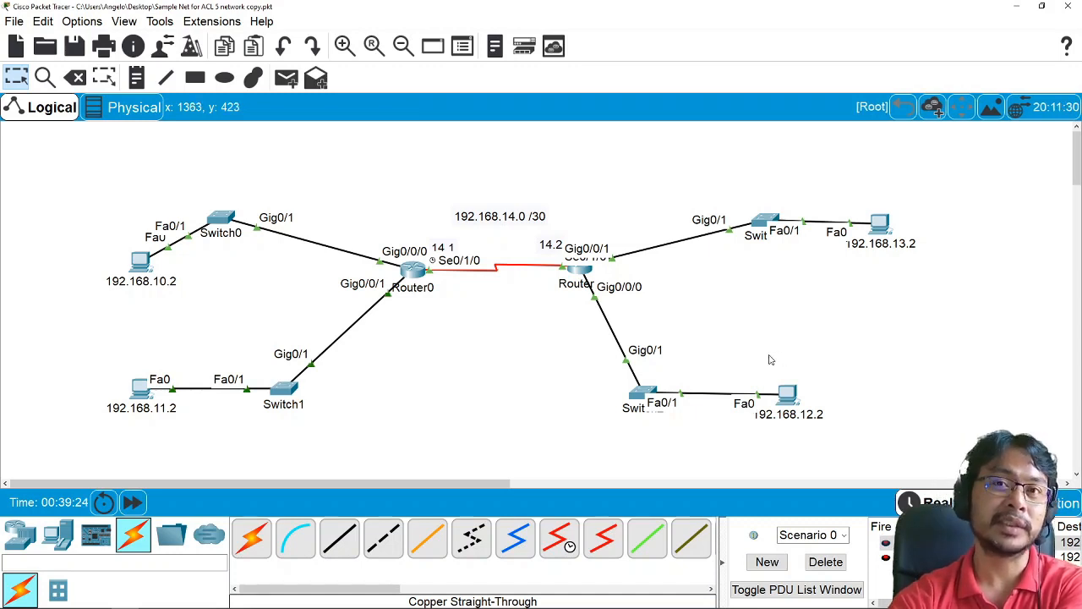
mouse_move(825, 342)
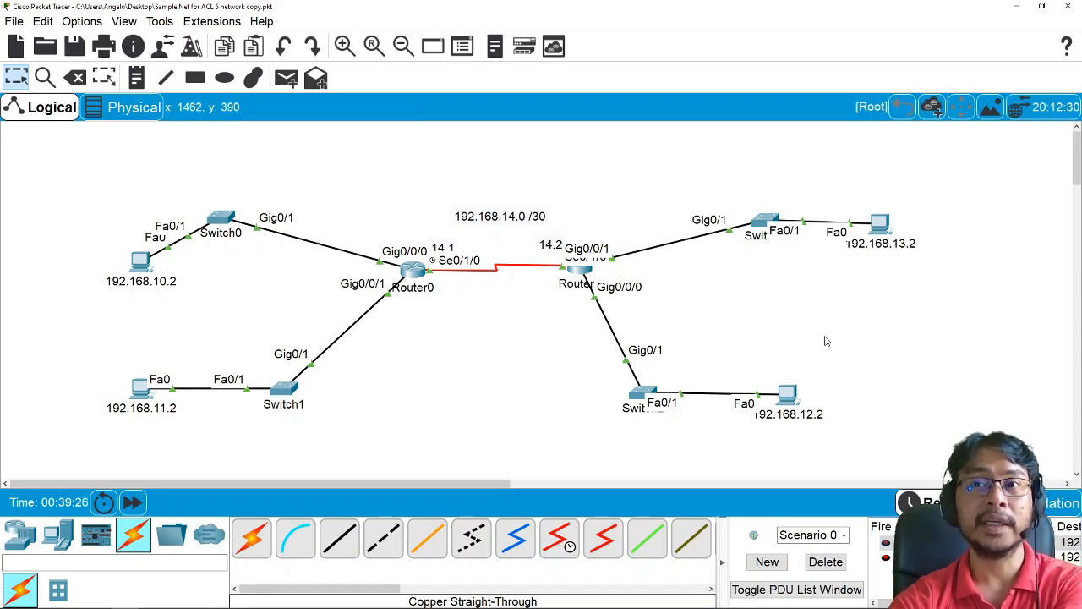
mouse_move(523, 291)
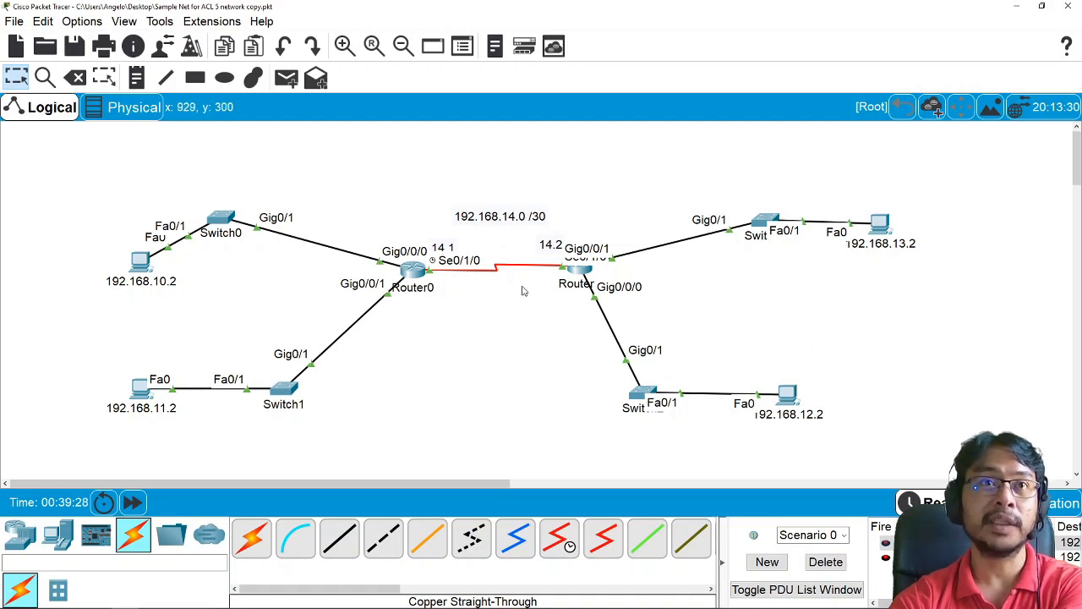
mouse_move(744, 324)
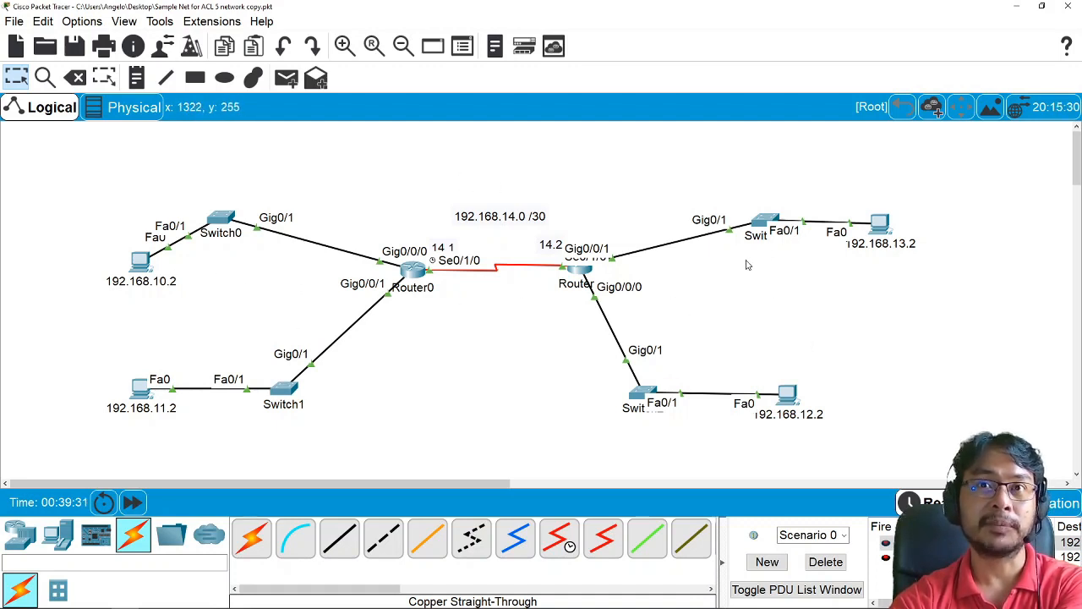
mouse_move(719, 277)
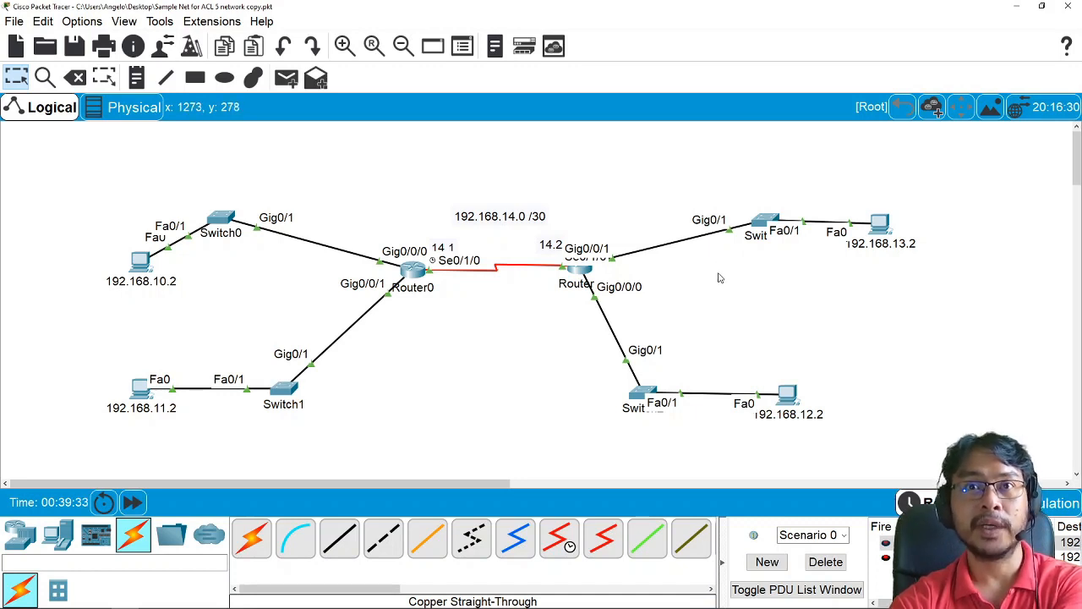
mouse_move(264, 426)
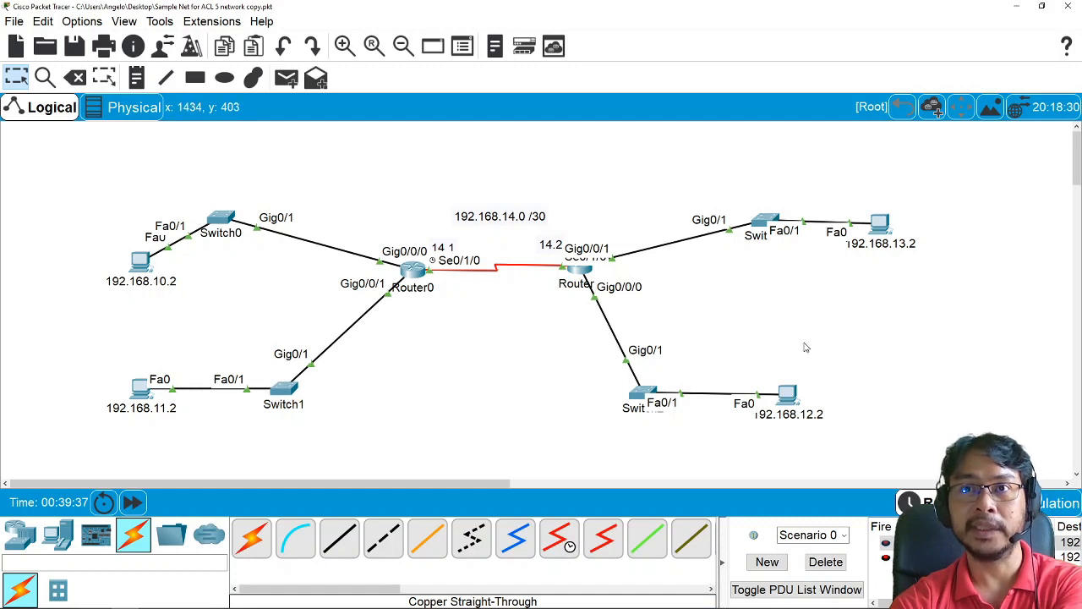
mouse_move(83, 220)
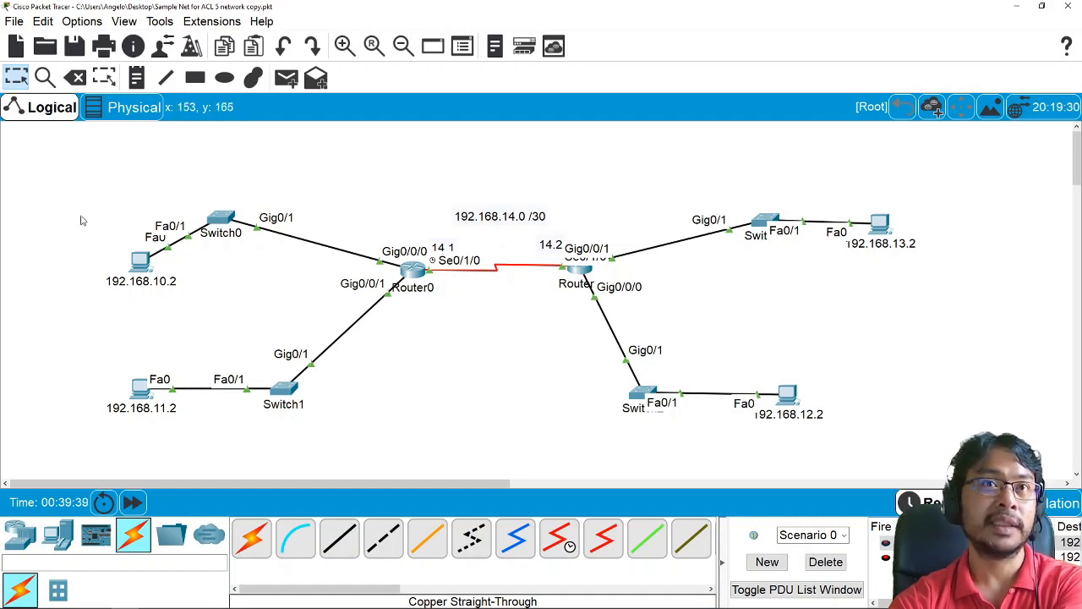
mouse_move(146, 268)
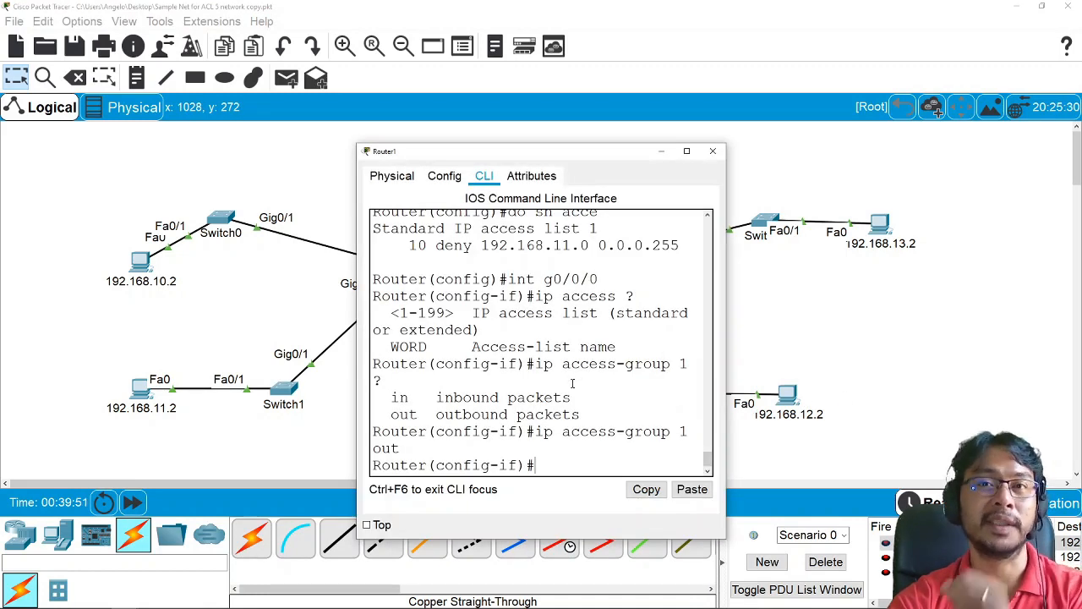
Run 'do sh access-lists' to see list 1's match count, then exit interface configuration.
text(do s)
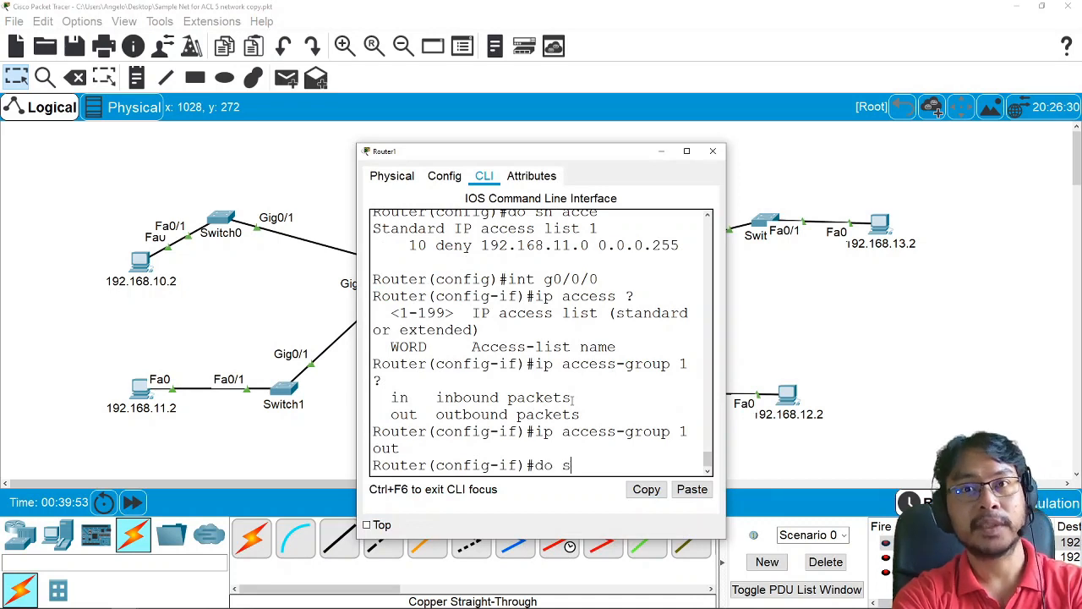
text(h acce)
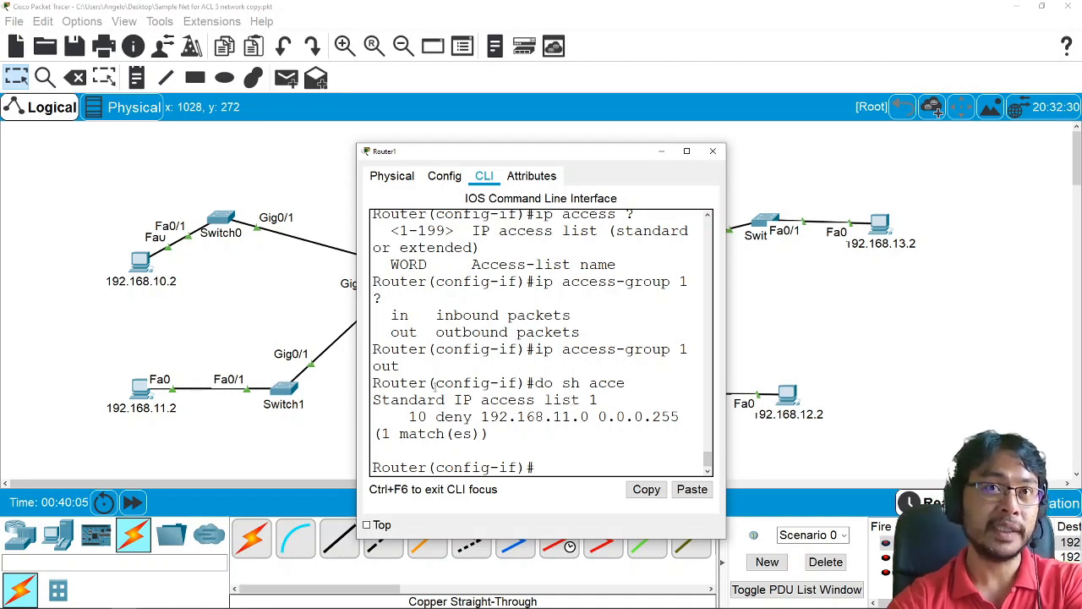
mouse_move(176, 303)
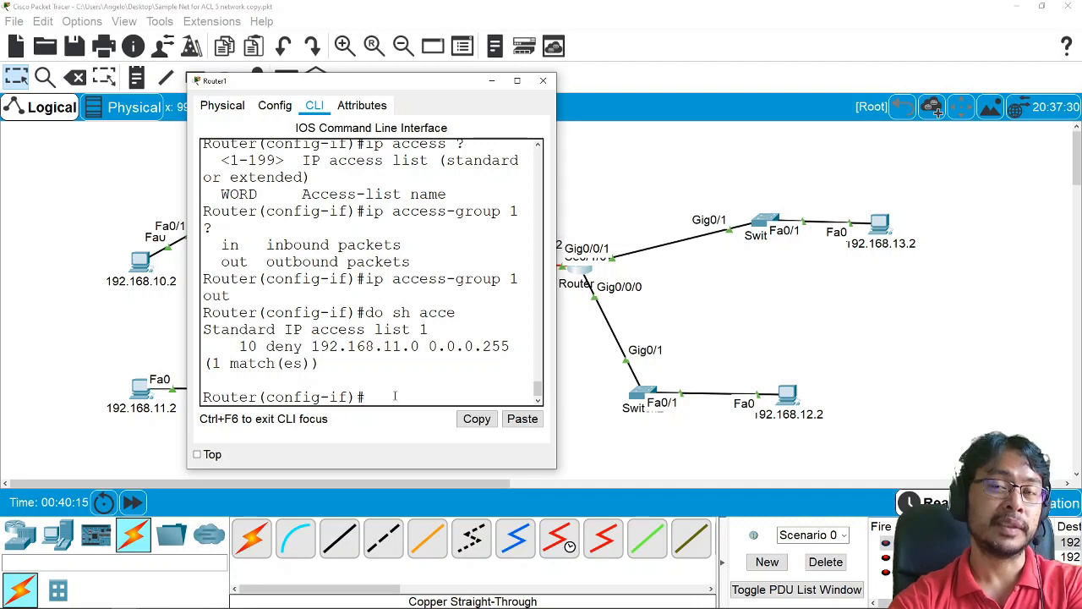
drag(372, 81, 423, 82)
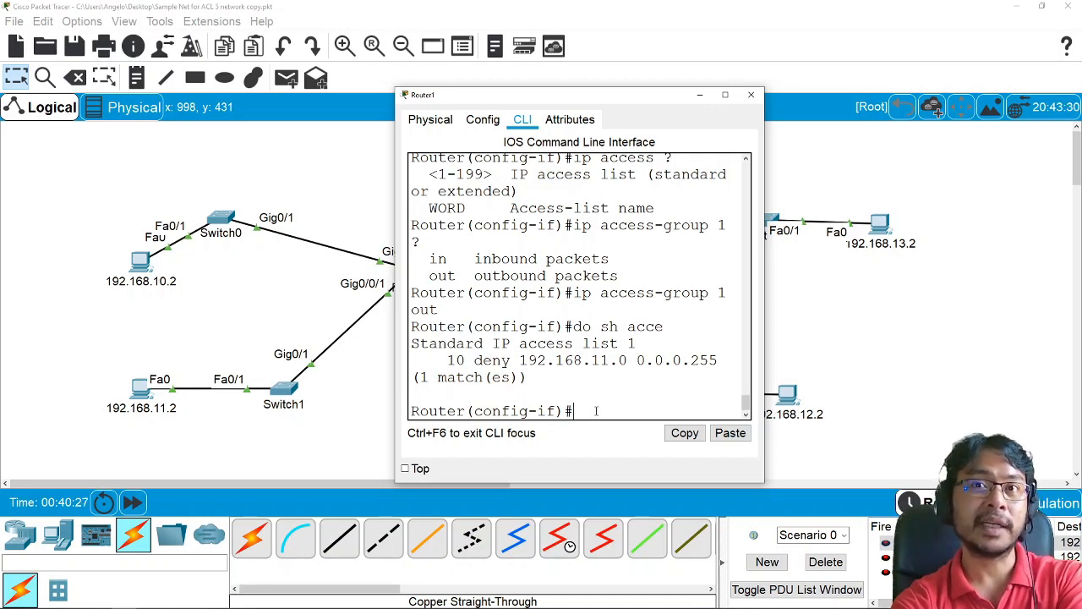
text(exit)
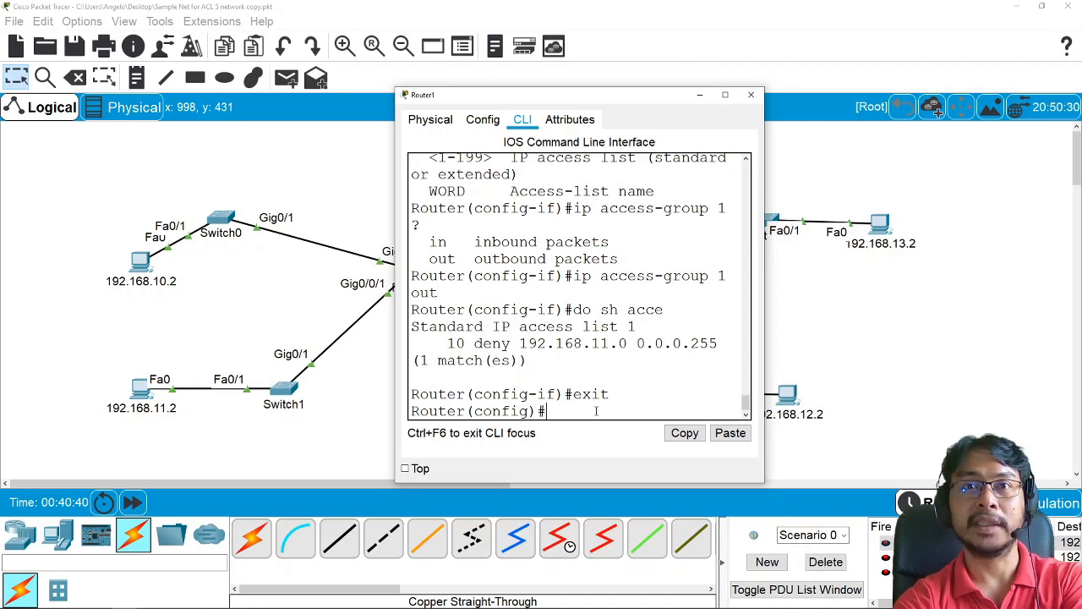
Enter 'access-list 1 permit any' in global config and close Router1's configuration window.
text(access-list)
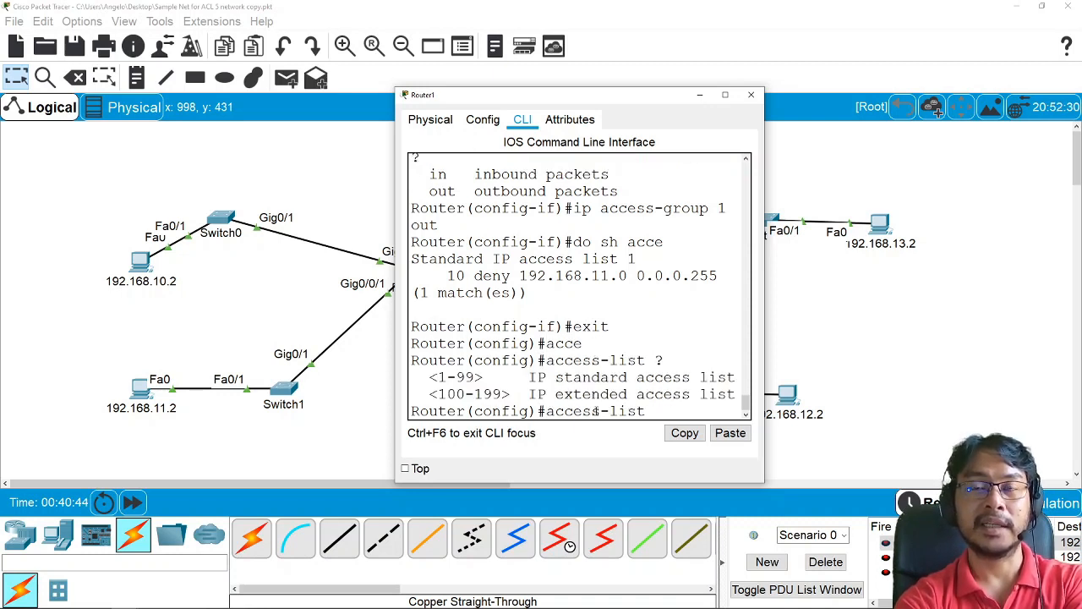
text(1)
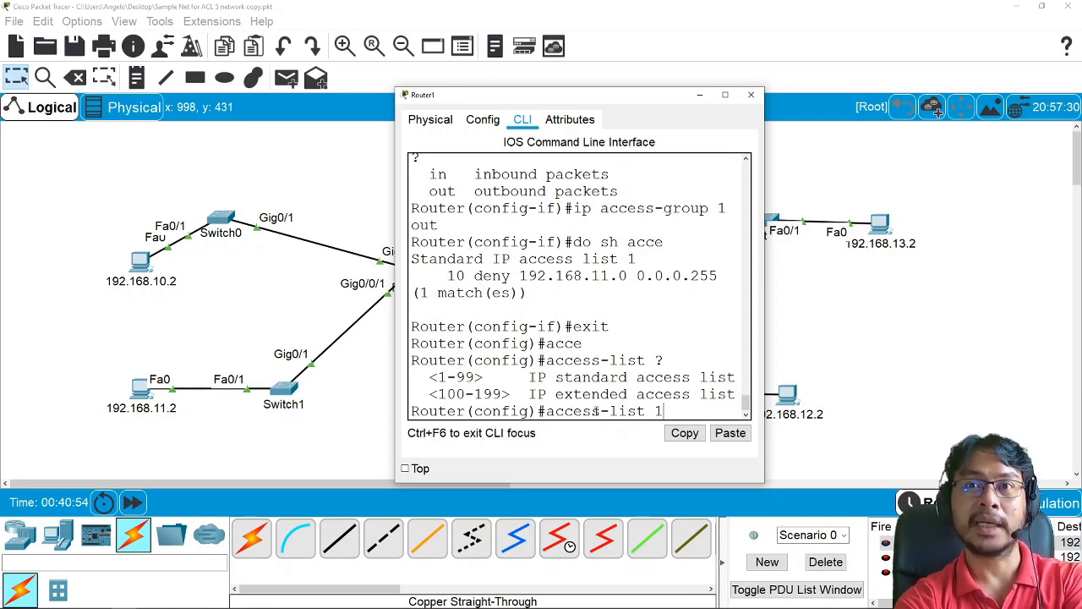
text(?)
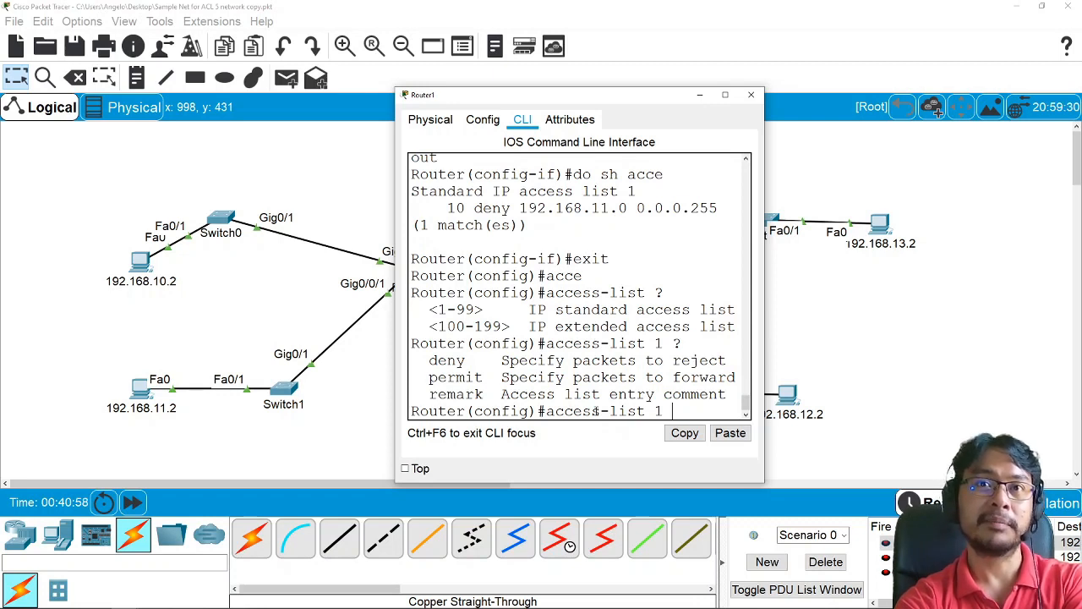
text(permit)
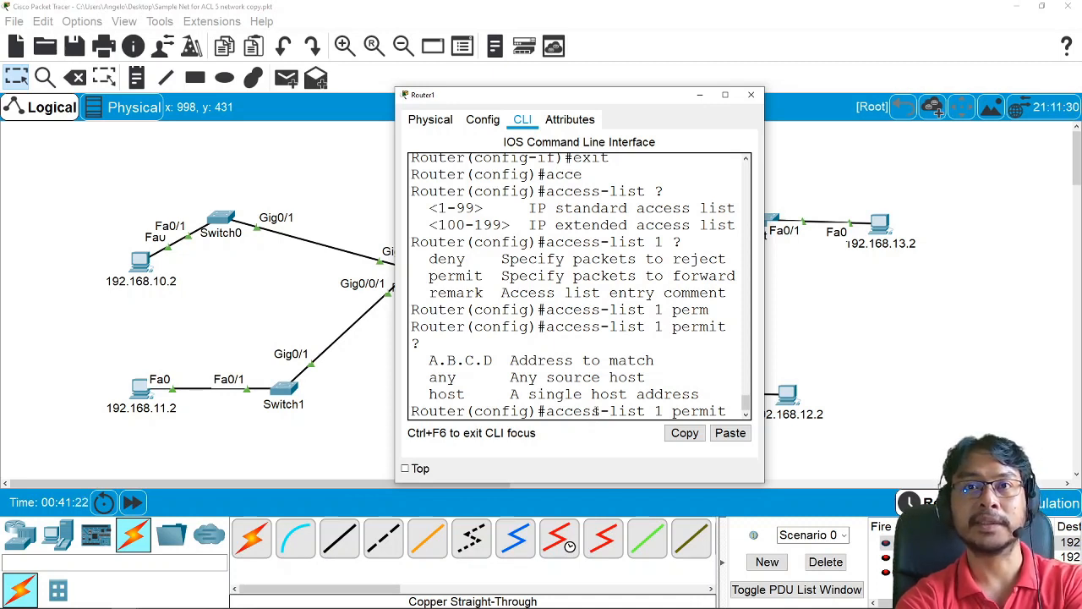
text(any)
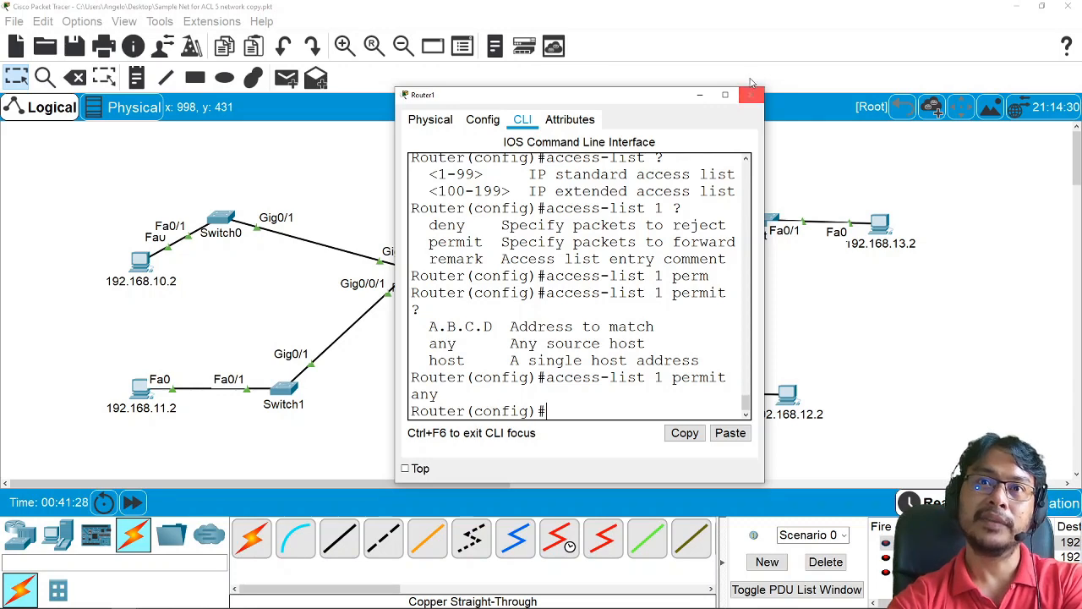
click(751, 94)
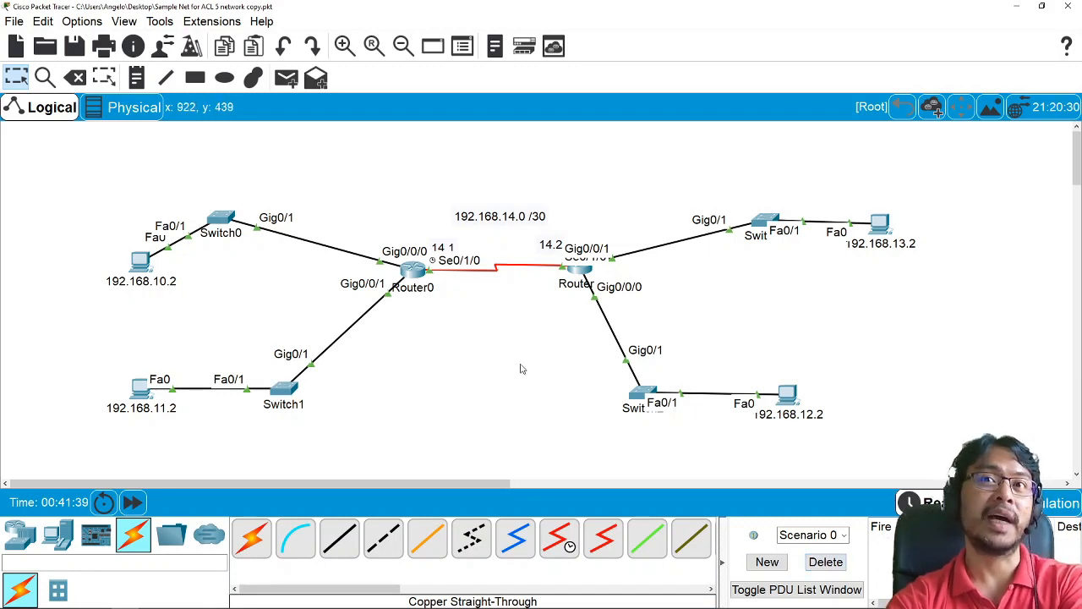
mouse_move(541, 375)
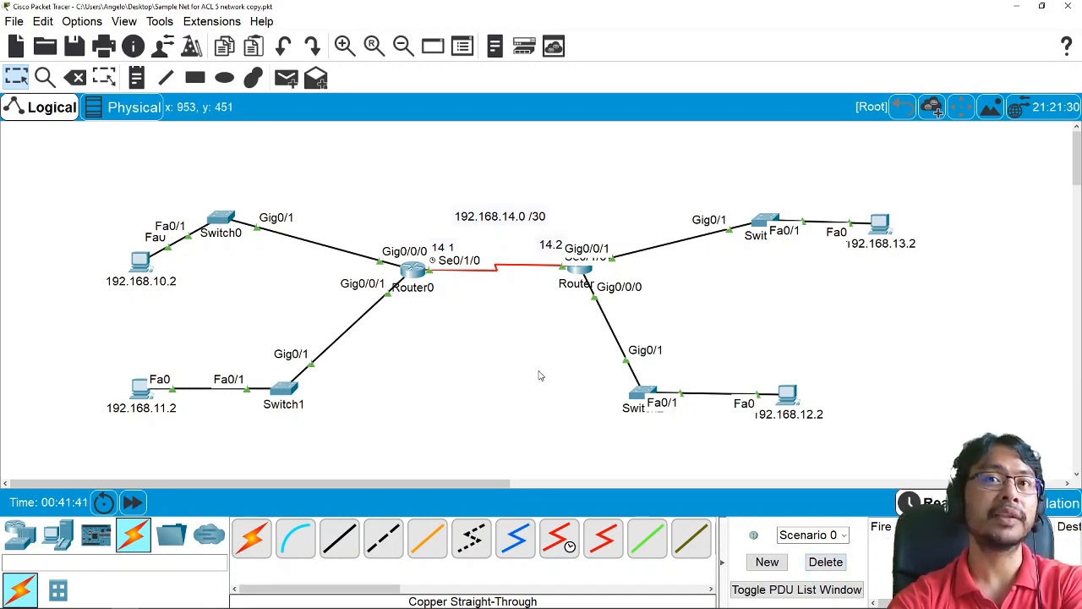
mouse_move(504, 396)
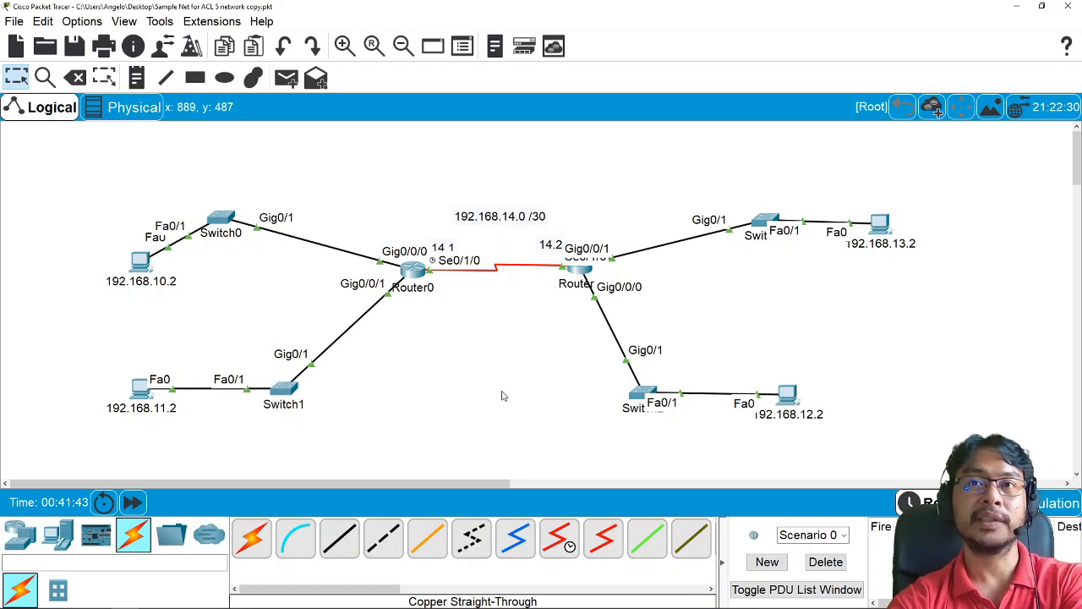
mouse_move(506, 404)
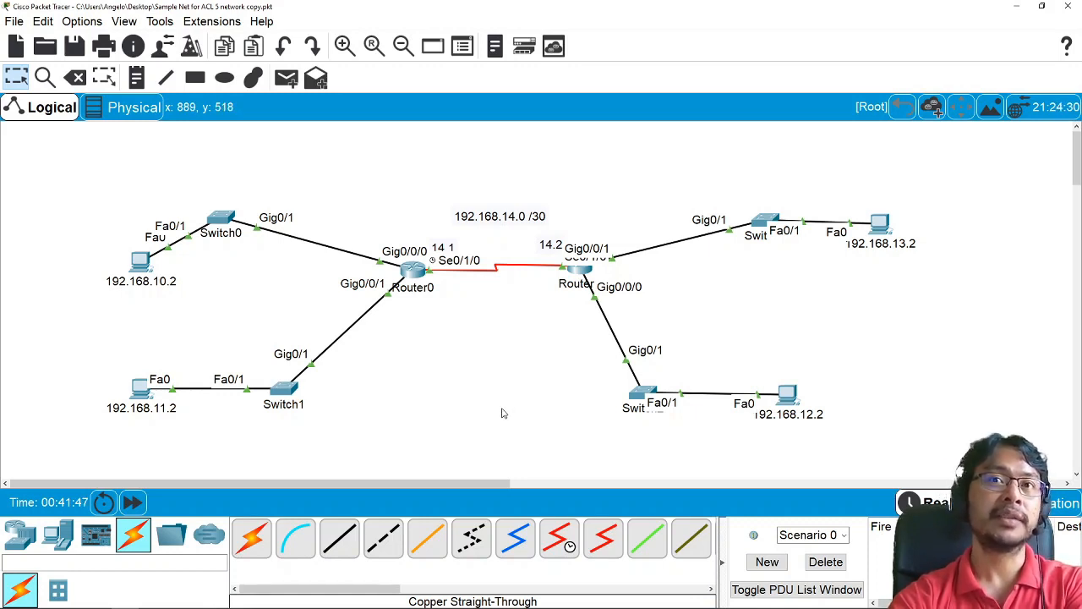
mouse_move(534, 426)
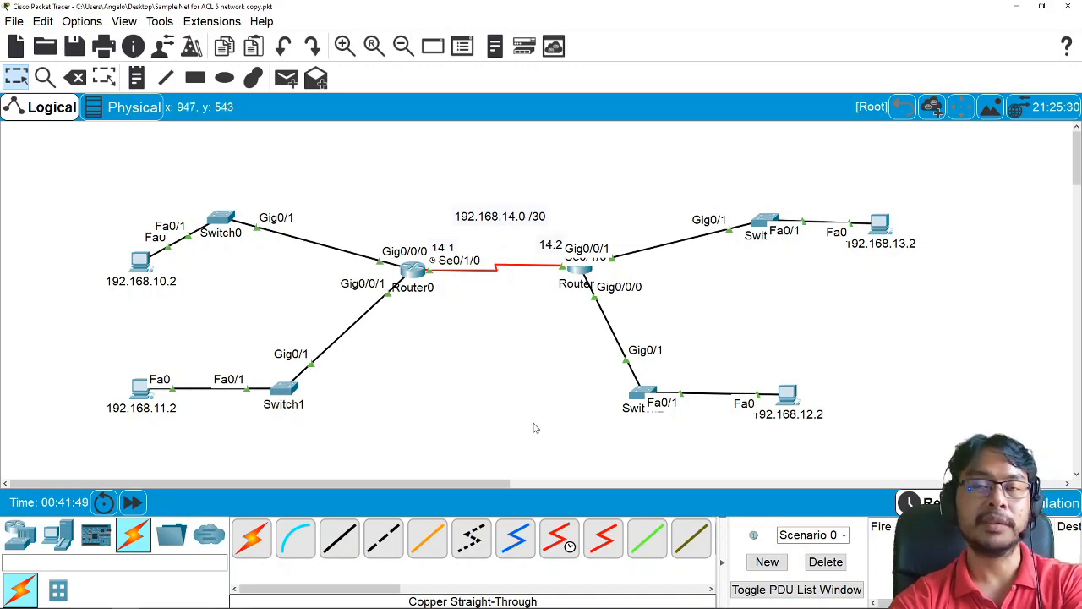
mouse_move(518, 430)
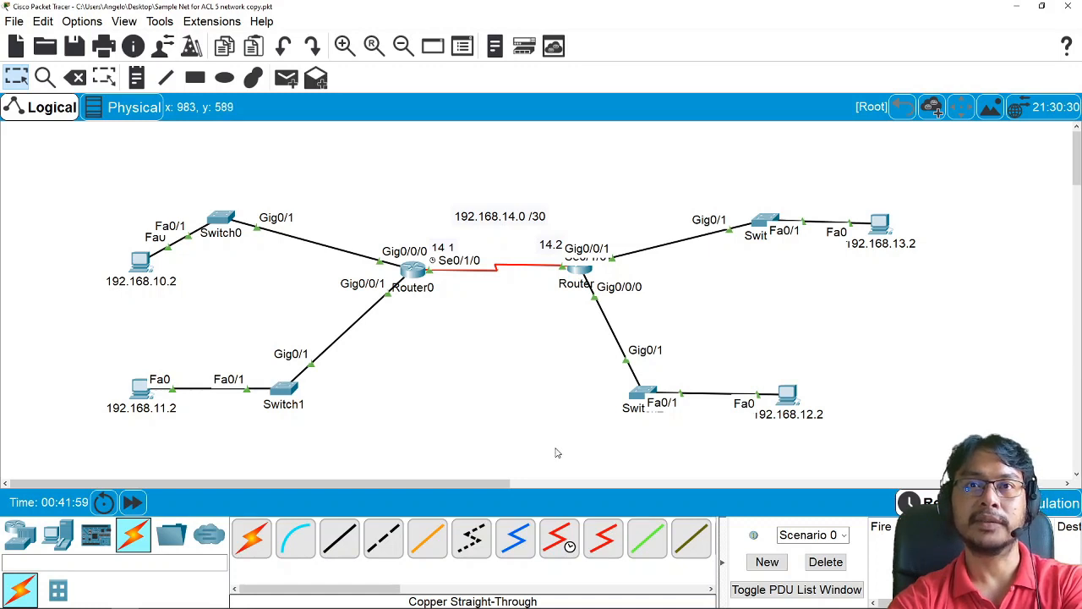
mouse_move(551, 453)
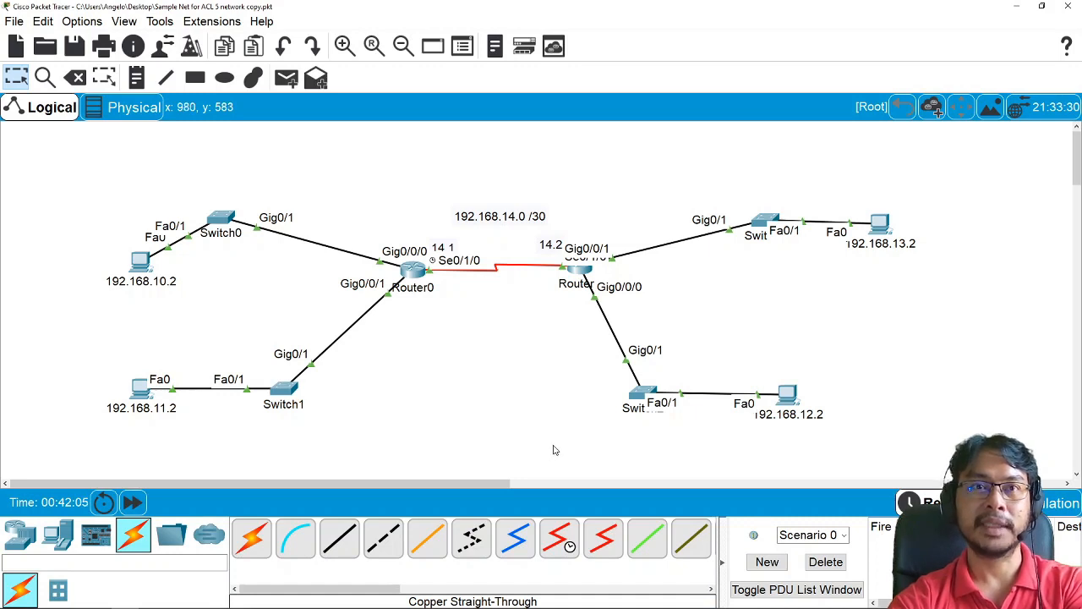
mouse_move(595, 467)
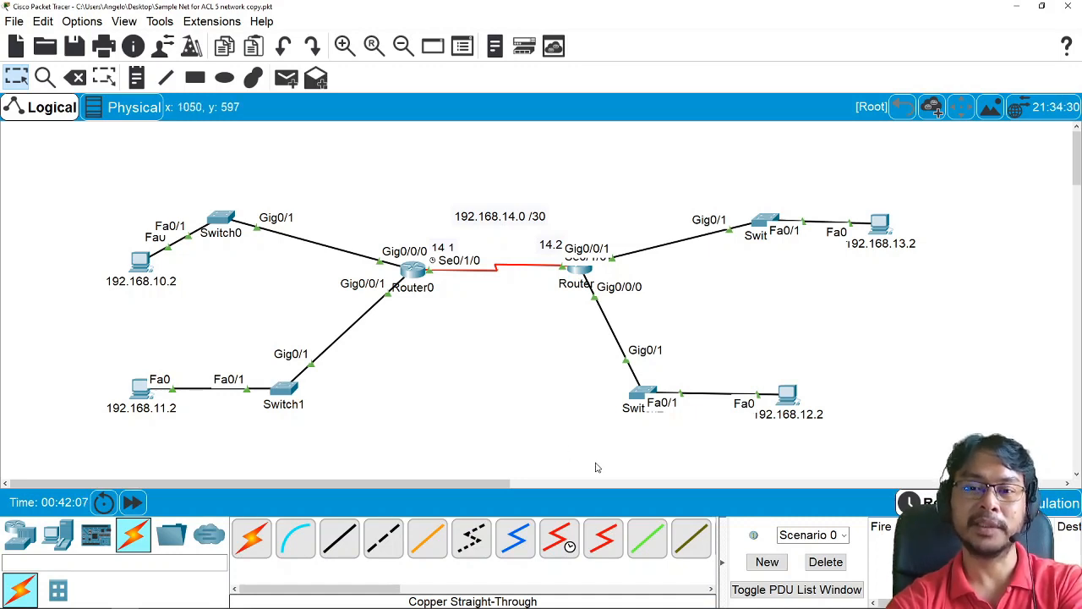